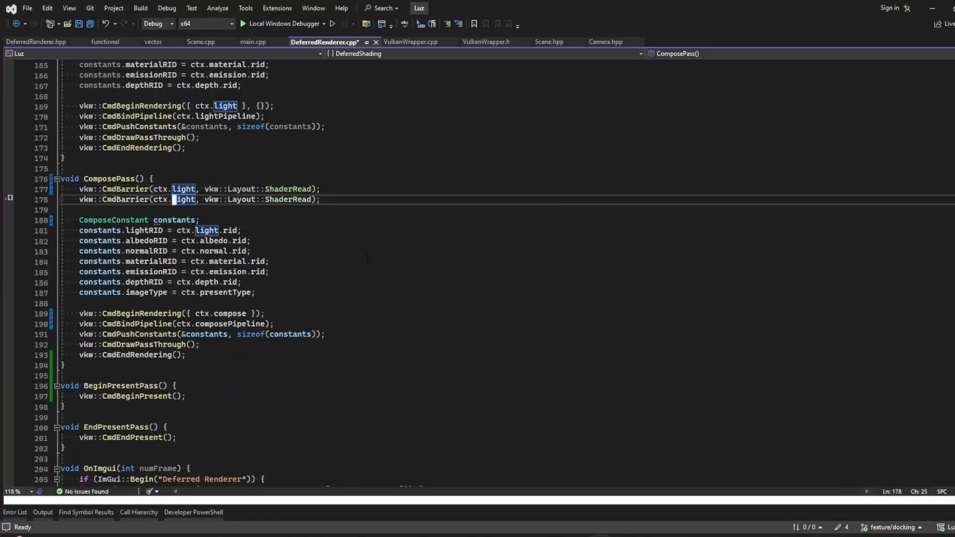
In main.cpp, wrap the Viewport contents in a BeginChild region that sets viewportResized on size change.
{"action": "left_click", "coordinate": [252, 41]}
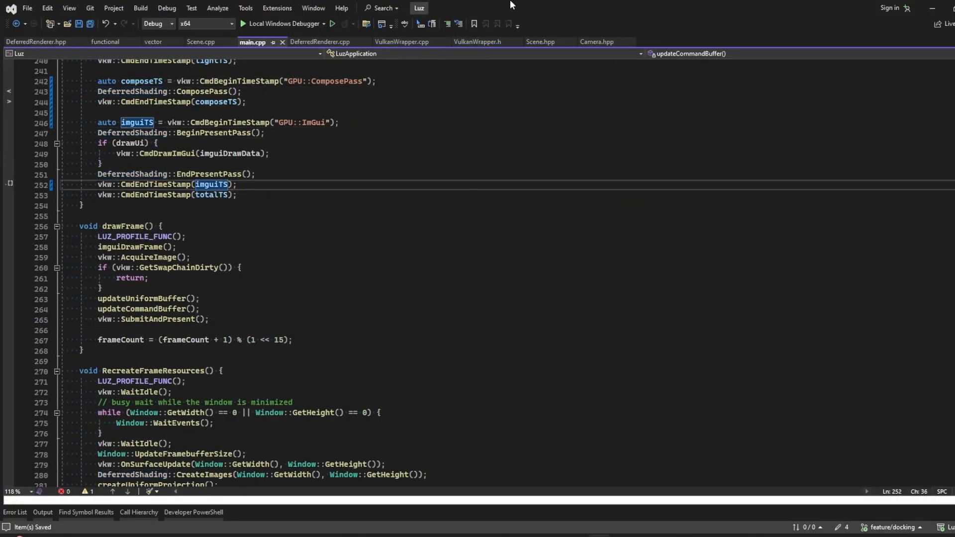
{"action": "scroll", "scroll_direction": "down", "scroll_amount": 3}
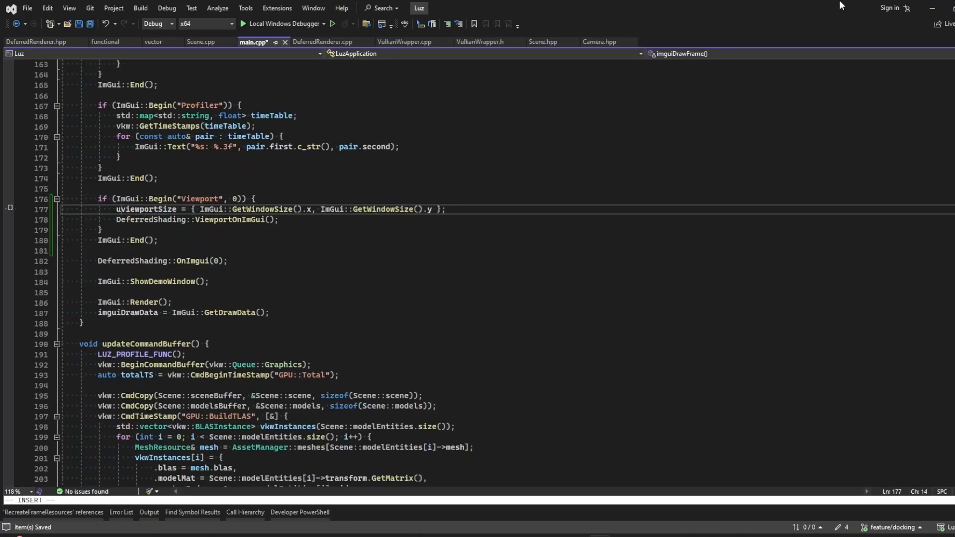
{"action": "right_click", "coordinate": [131, 116]}
{"action": "type", "text": "ImGui::BeginChild(\"\");"}
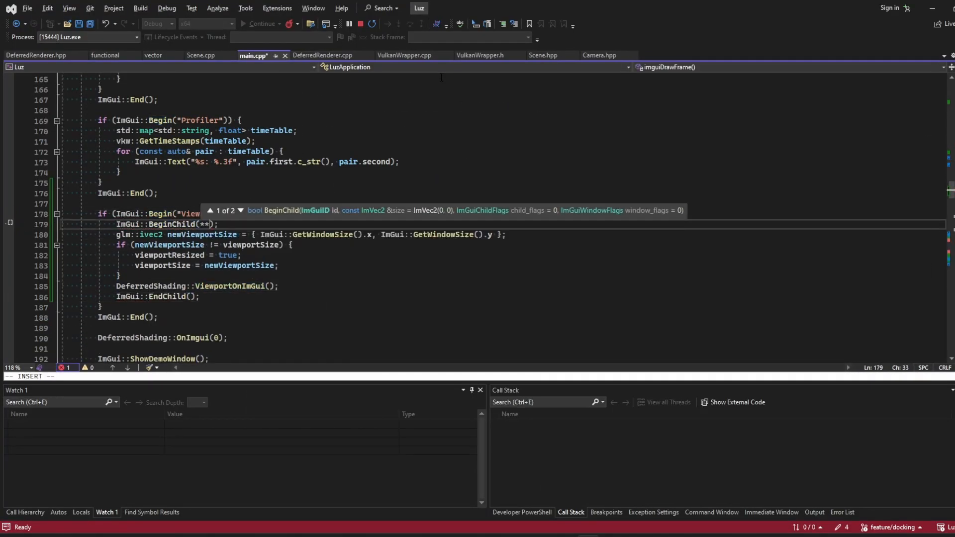
Stop debugging and relaunch Luz with Local Windows Debugger to load the dragon scene.
{"action": "left_click", "coordinate": [348, 23]}
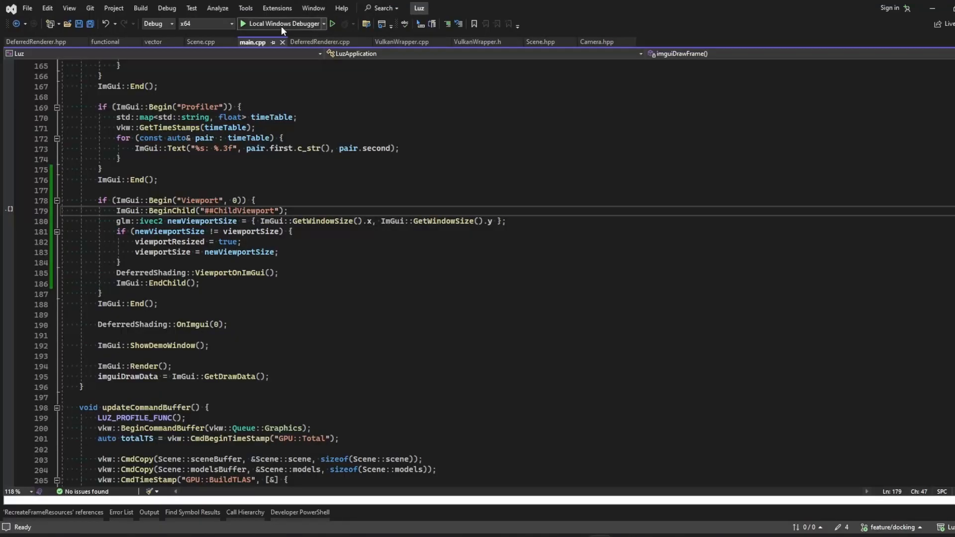
{"action": "left_click", "coordinate": [332, 24]}
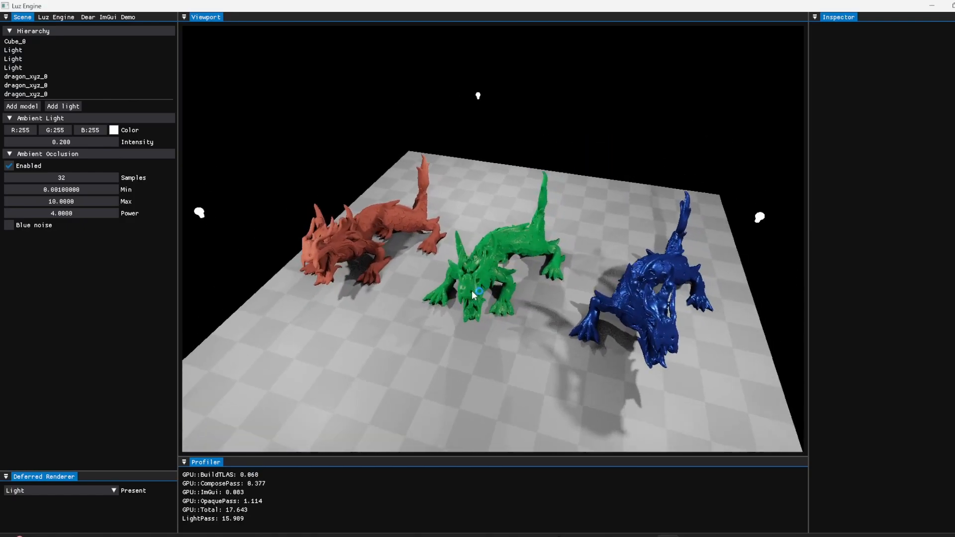
Dock the Inspector under the Scene panel and select the second Light in the Hierarchy.
{"action": "left_click", "coordinate": [13, 50]}
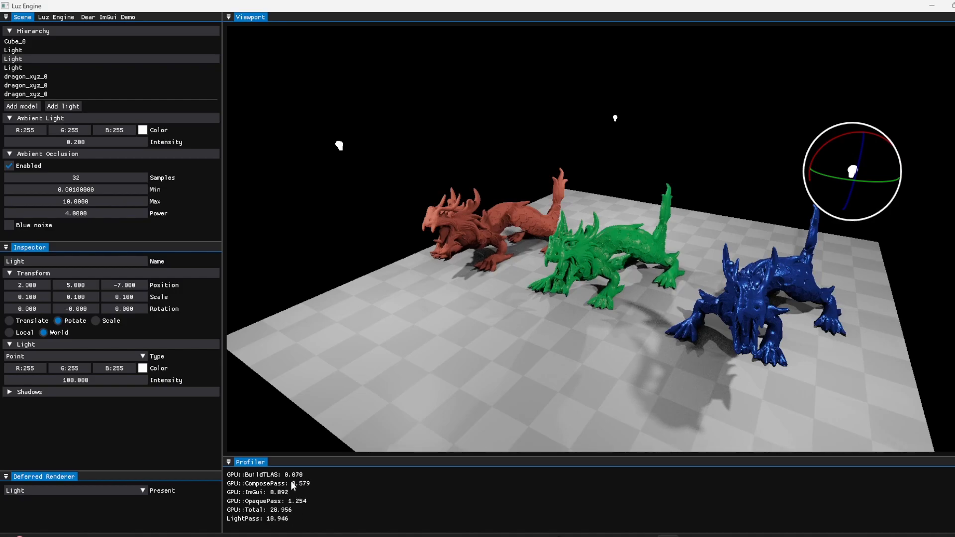
{"action": "mouse_move", "coordinate": [295, 519]}
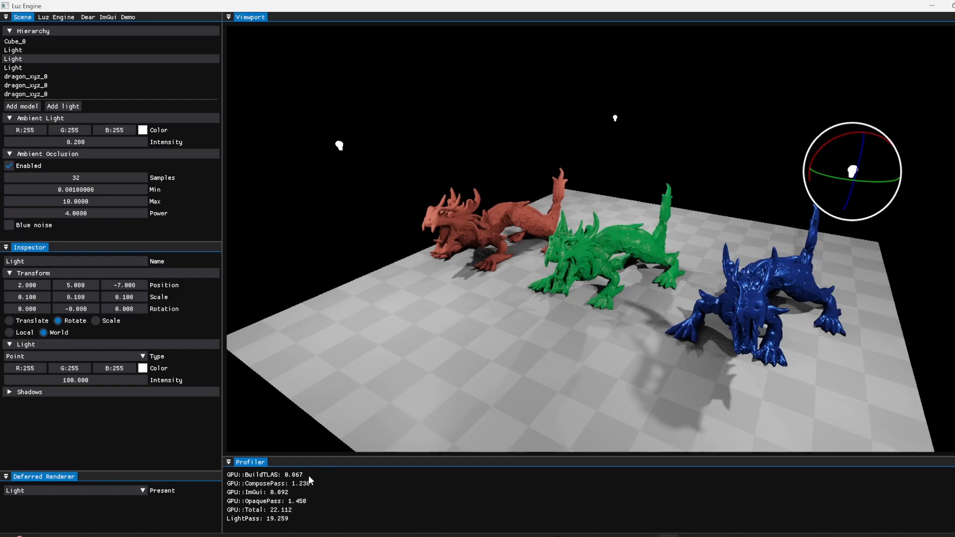
{"action": "mouse_move", "coordinate": [249, 252]}
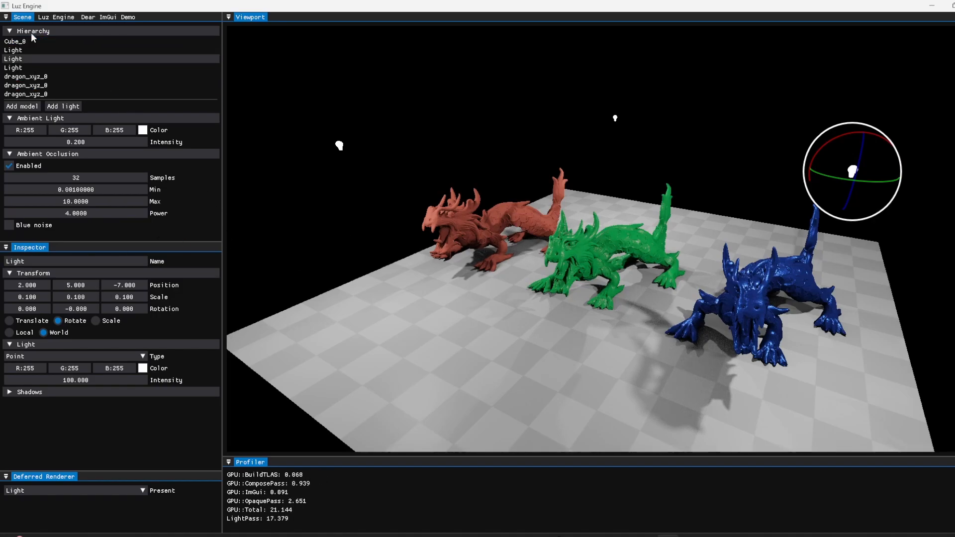
{"action": "left_click", "coordinate": [33, 31]}
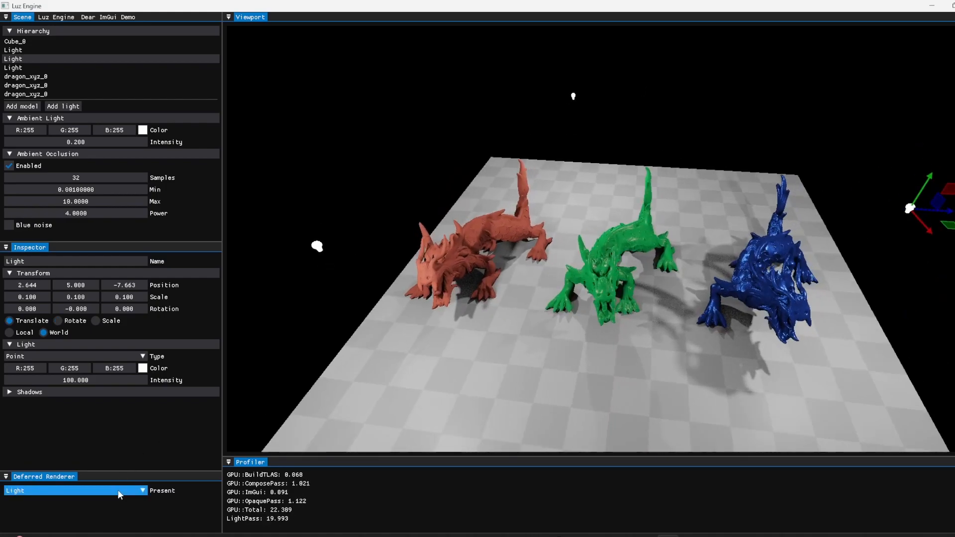
Switch the Deferred Renderer Present output from Light to the Normal and Depth buffers.
{"action": "left_click", "coordinate": [73, 490]}
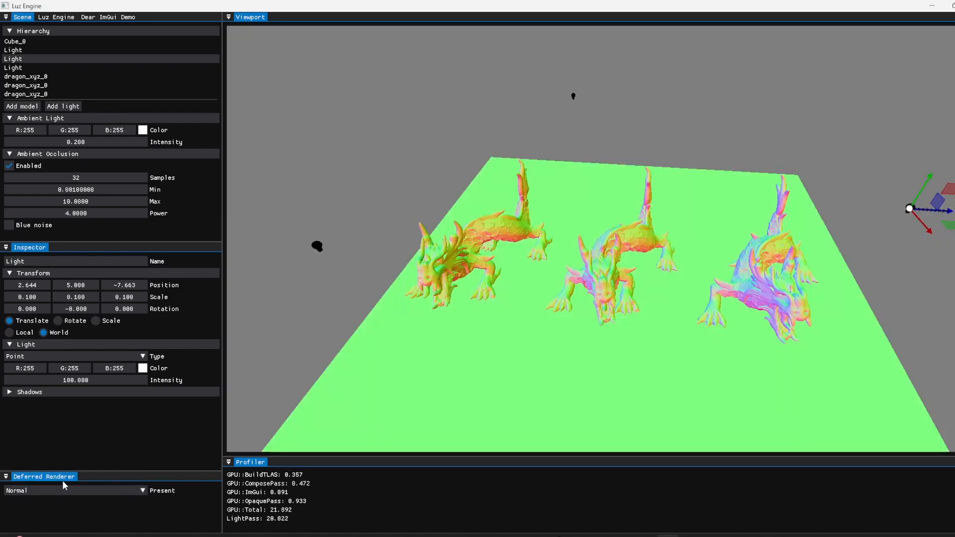
{"action": "left_click", "coordinate": [73, 490]}
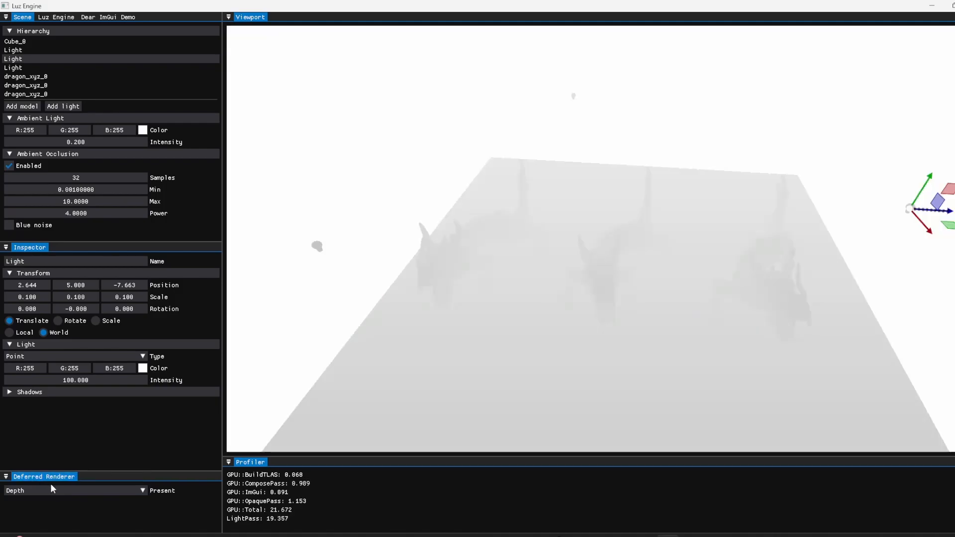
{"action": "left_click", "coordinate": [74, 490]}
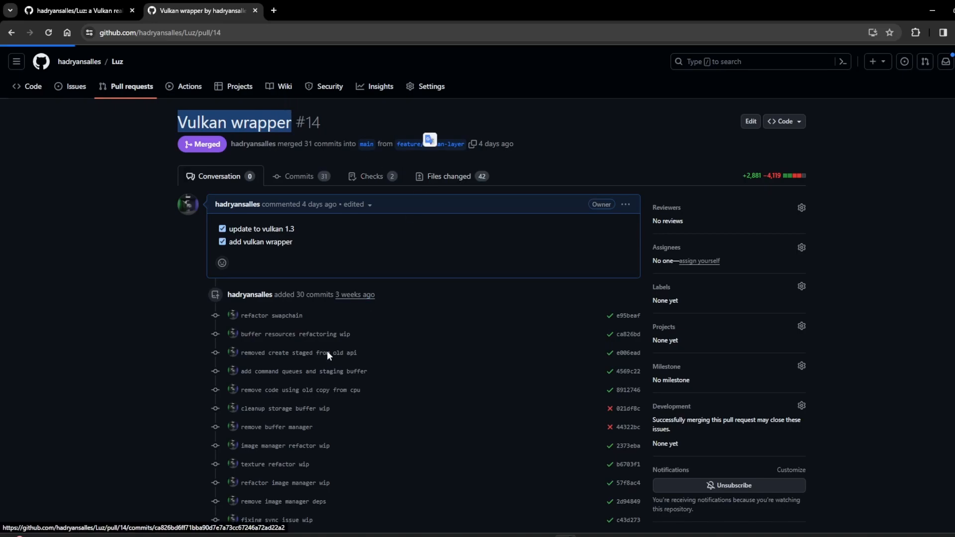
Open Files changed, load the deleted BufferManager.cpp diff, then jump to BufferManager.hpp.
{"action": "left_click", "coordinate": [449, 177]}
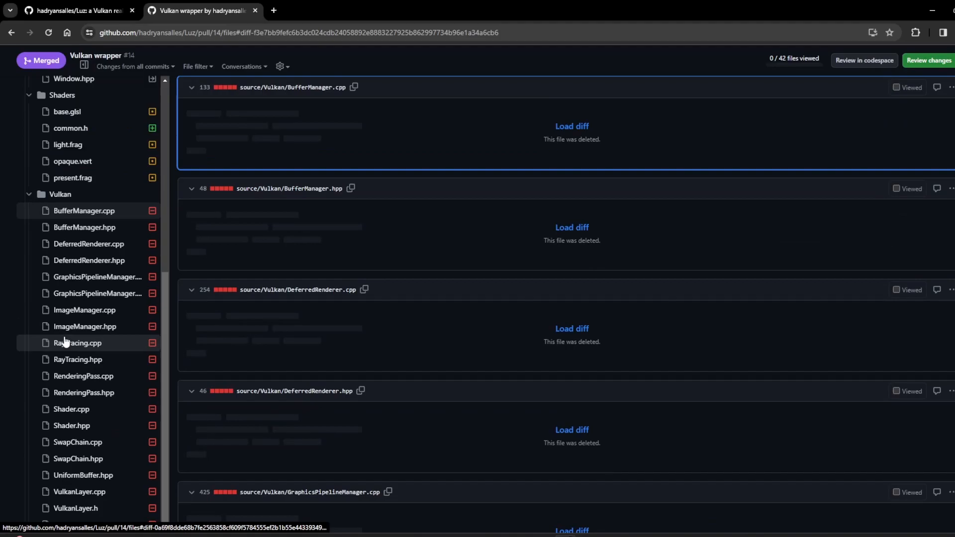
{"action": "left_click", "coordinate": [570, 126]}
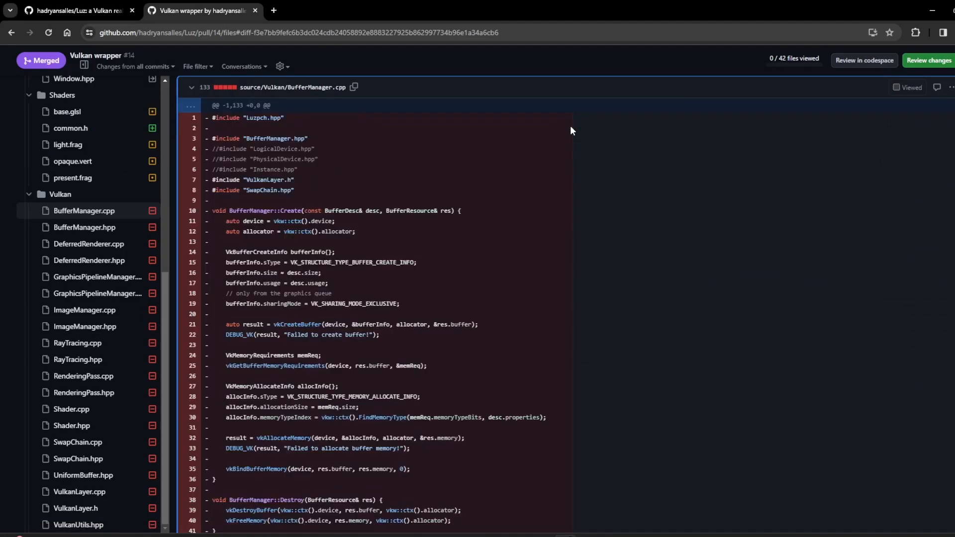
{"action": "mouse_move", "coordinate": [88, 243]}
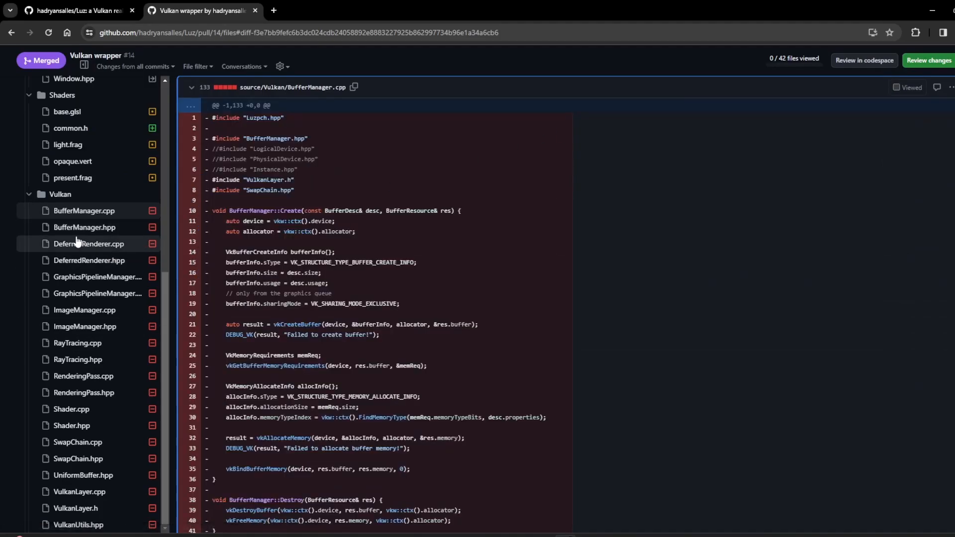
{"action": "left_click", "coordinate": [84, 228]}
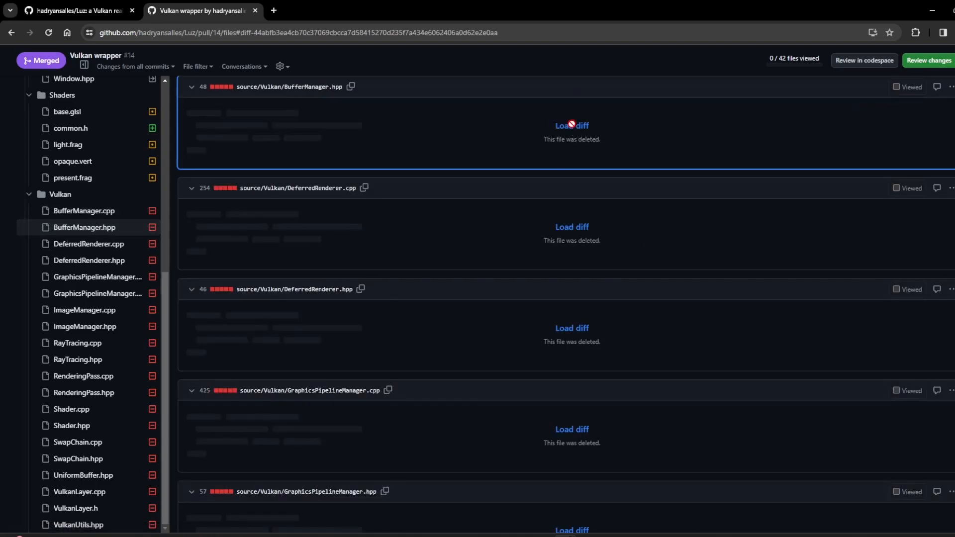
Load the deleted BufferManager.hpp diff and read through it, highlighting BufferDesc.
{"action": "left_click", "coordinate": [570, 126]}
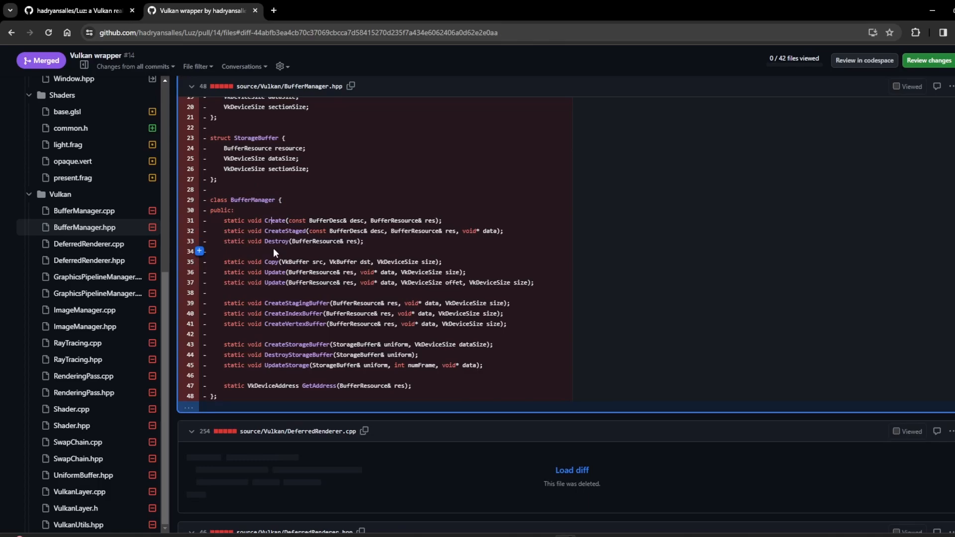
{"action": "scroll", "scroll_direction": "up", "scroll_amount": 3}
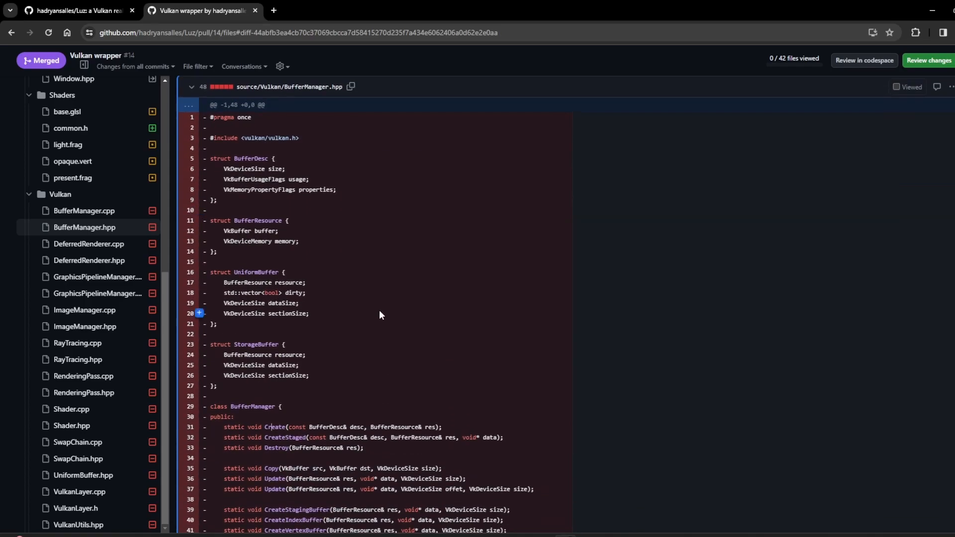
{"action": "scroll", "scroll_direction": "down", "scroll_amount": 3}
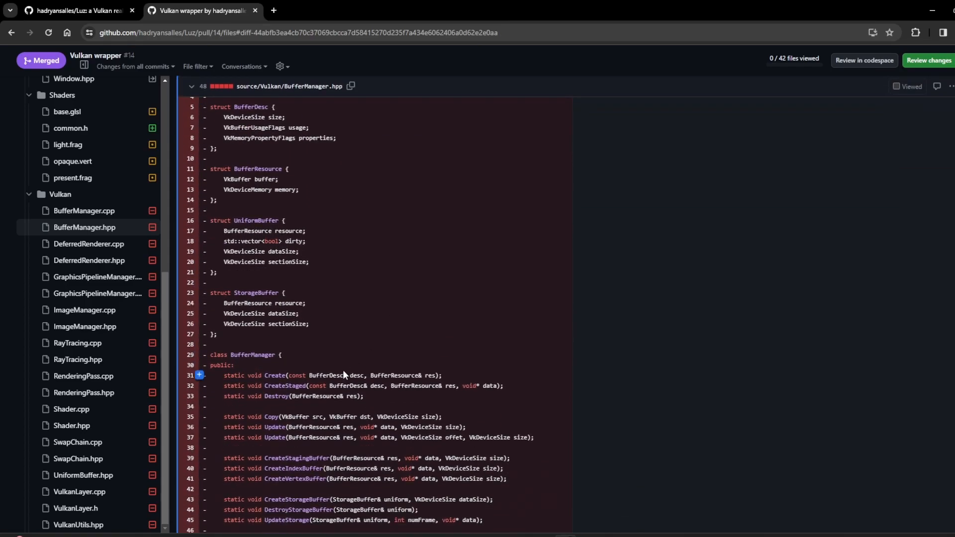
{"action": "double_click", "coordinate": [327, 375]}
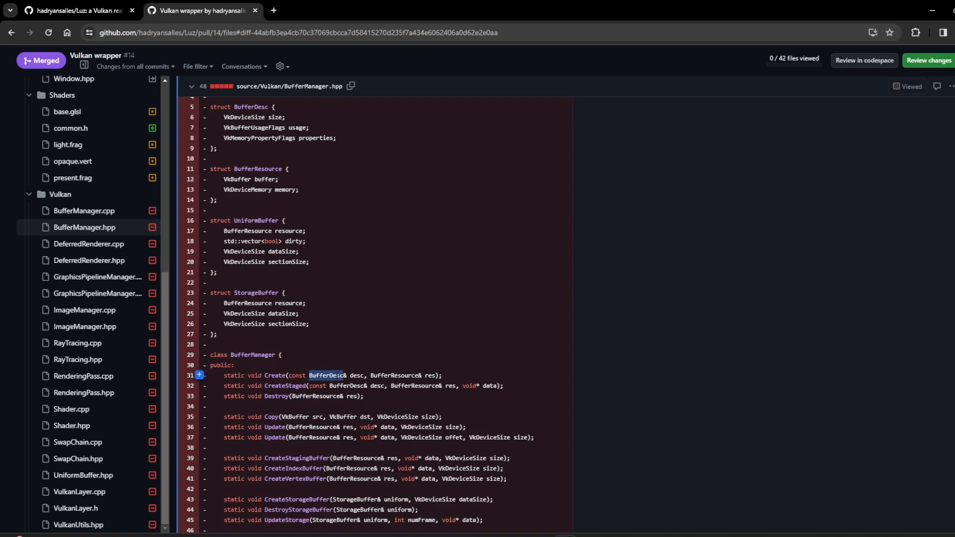
{"action": "mouse_move", "coordinate": [418, 289]}
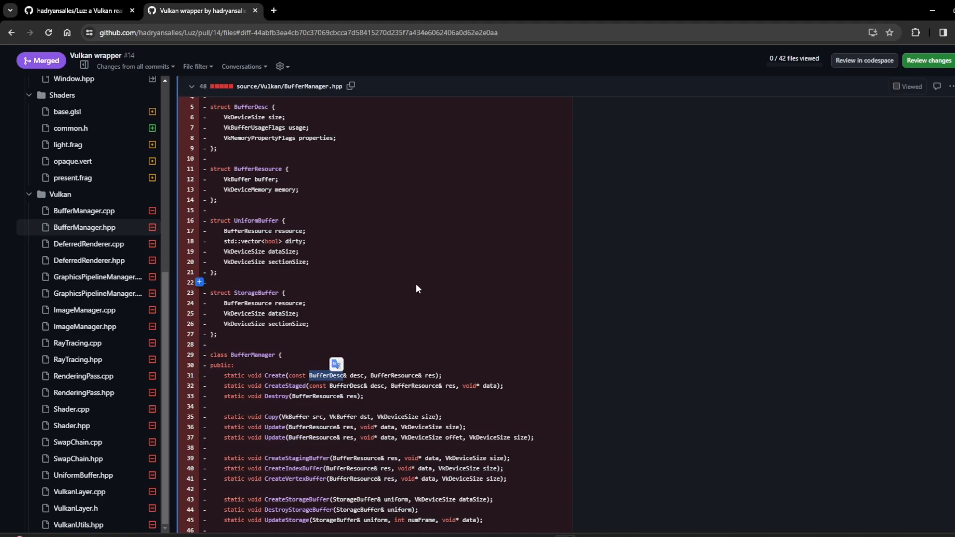
{"action": "scroll", "scroll_direction": "up", "scroll_amount": 3}
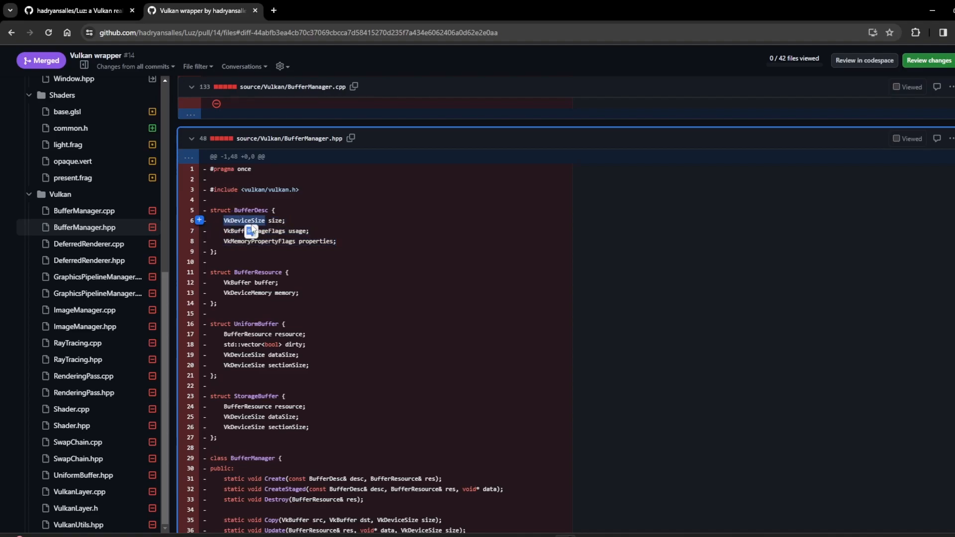
{"action": "mouse_move", "coordinate": [238, 263]}
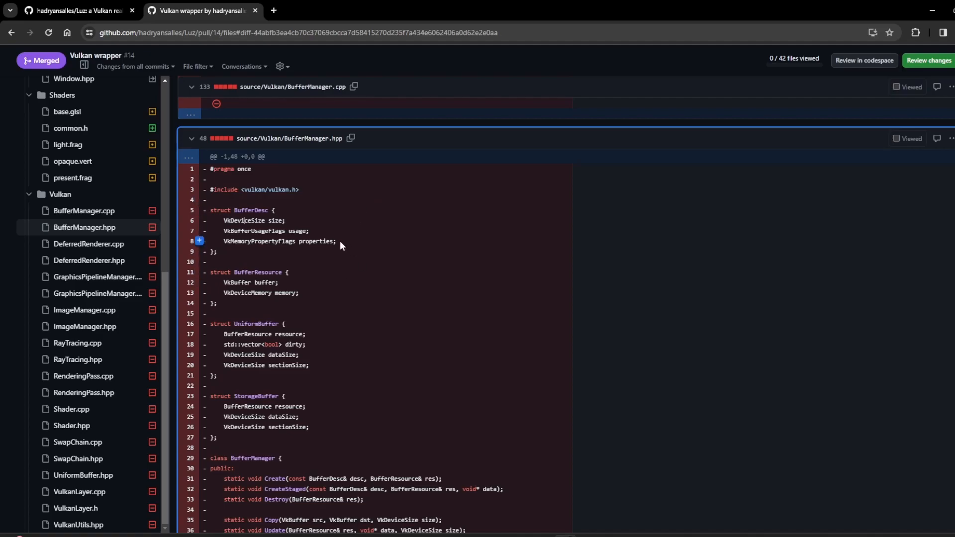
{"action": "mouse_move", "coordinate": [341, 250]}
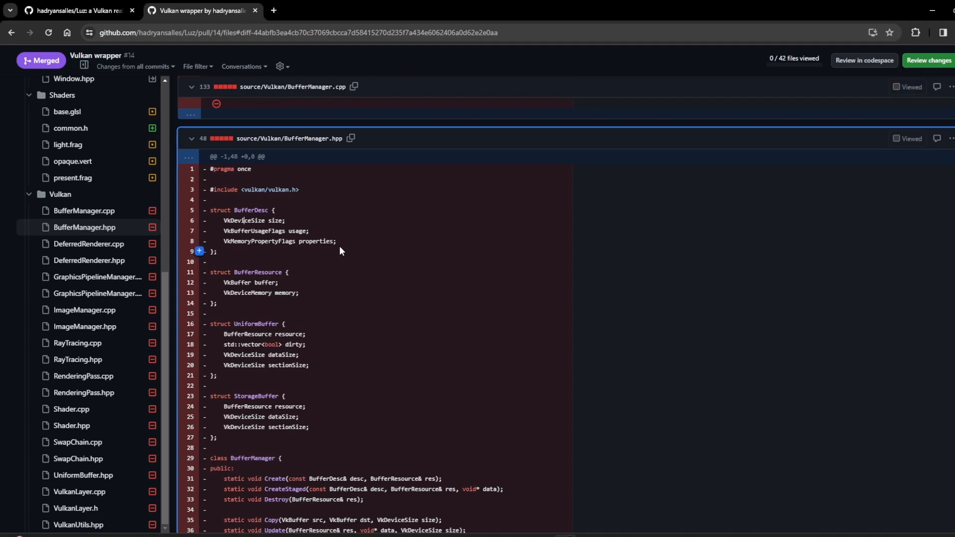
{"action": "mouse_move", "coordinate": [334, 258]}
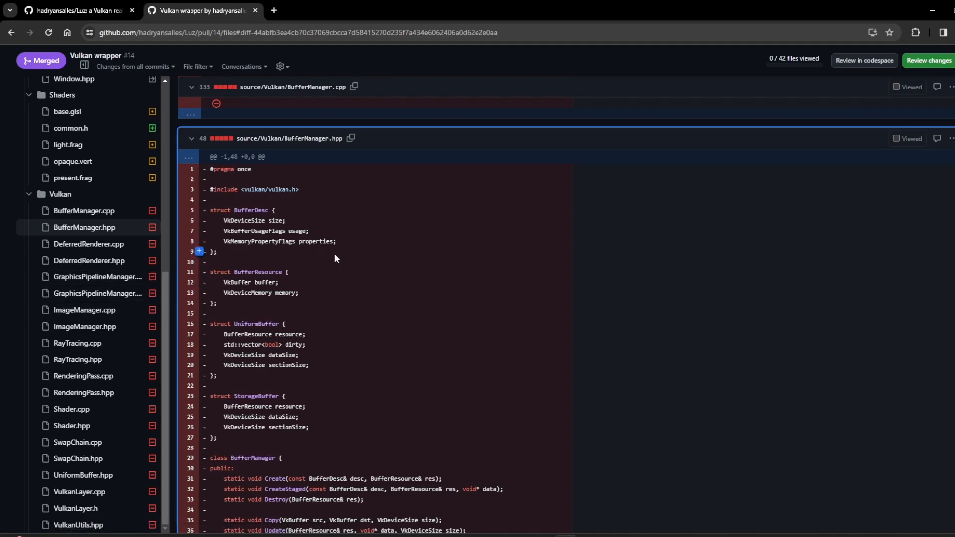
{"action": "scroll", "scroll_direction": "down", "scroll_amount": 3}
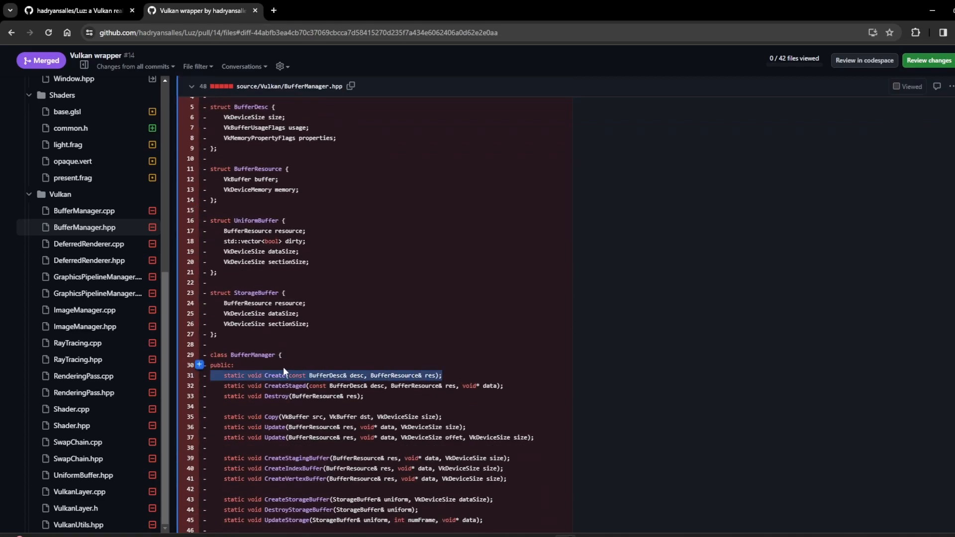
{"action": "scroll", "scroll_direction": "up", "scroll_amount": 3}
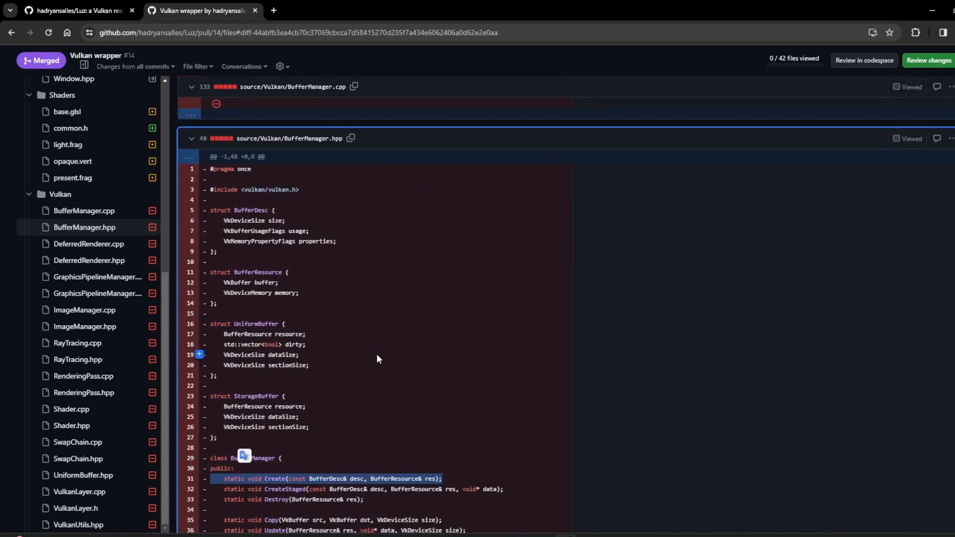
{"action": "mouse_move", "coordinate": [376, 390]}
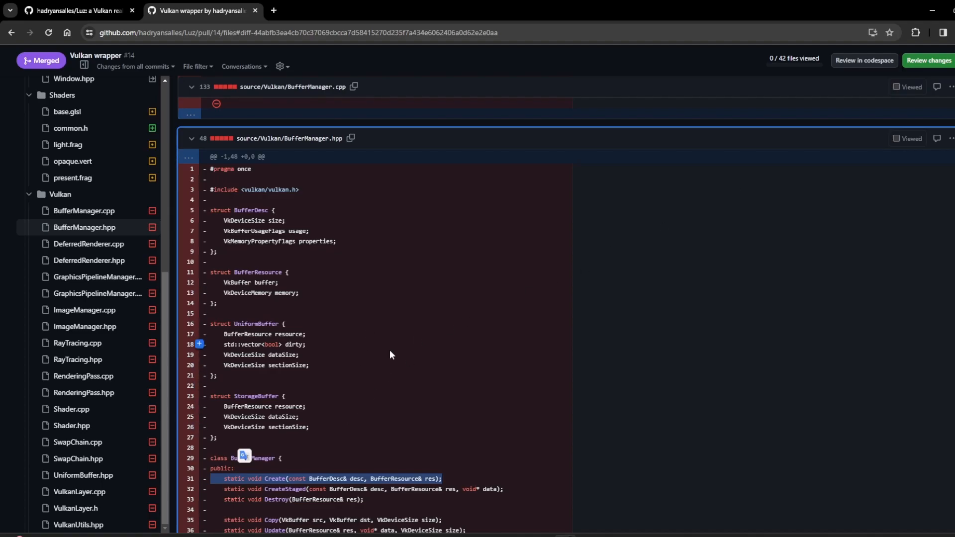
{"action": "mouse_move", "coordinate": [361, 380]}
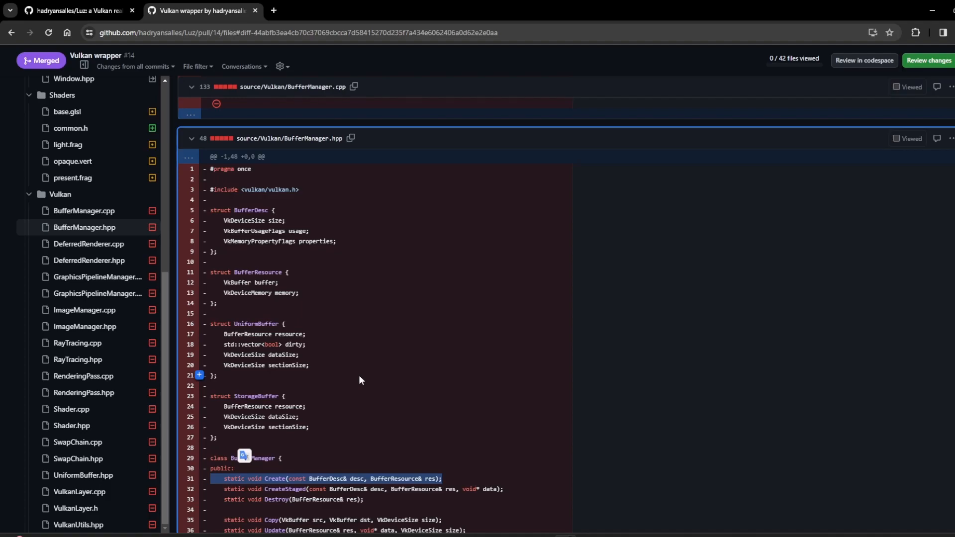
{"action": "mouse_move", "coordinate": [356, 426]}
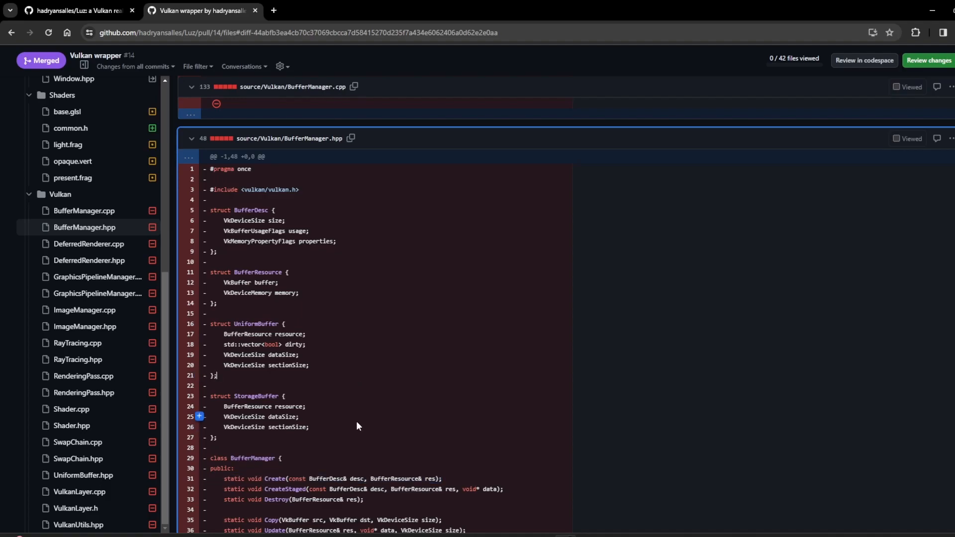
{"action": "scroll", "scroll_direction": "down", "scroll_amount": 3}
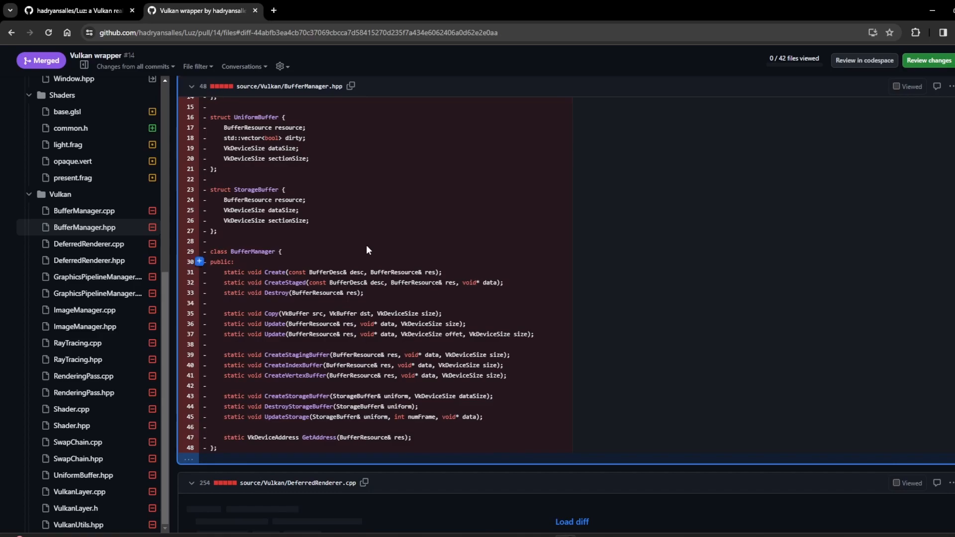
{"action": "scroll", "scroll_direction": "up", "scroll_amount": 3}
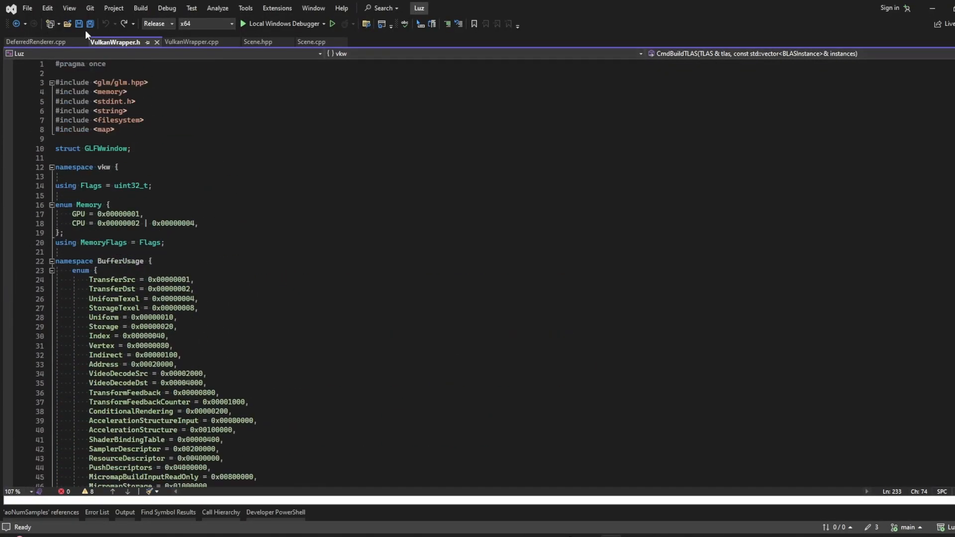
{"action": "mouse_move", "coordinate": [115, 42]}
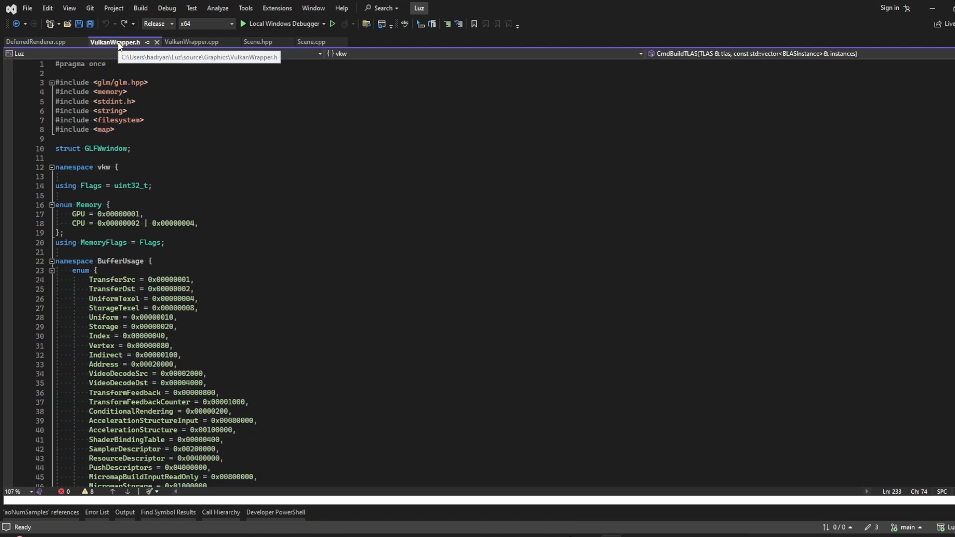
{"action": "left_click", "coordinate": [190, 42]}
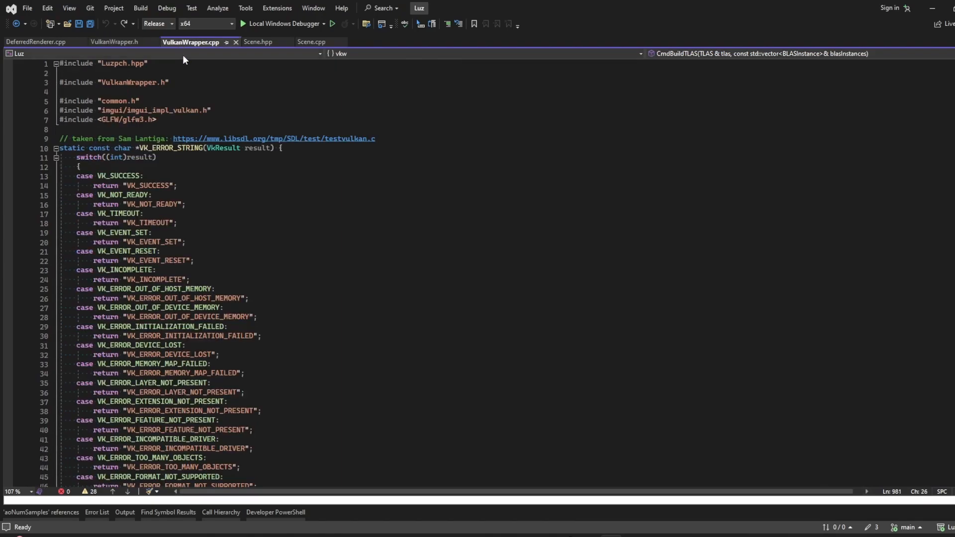
{"action": "left_click", "coordinate": [115, 41]}
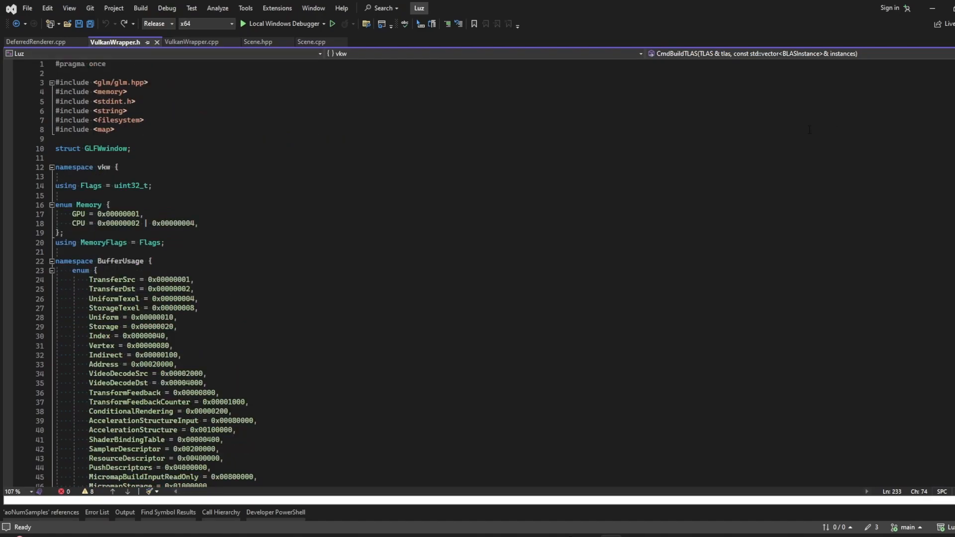
{"action": "scroll", "scroll_direction": "down", "scroll_amount": 3}
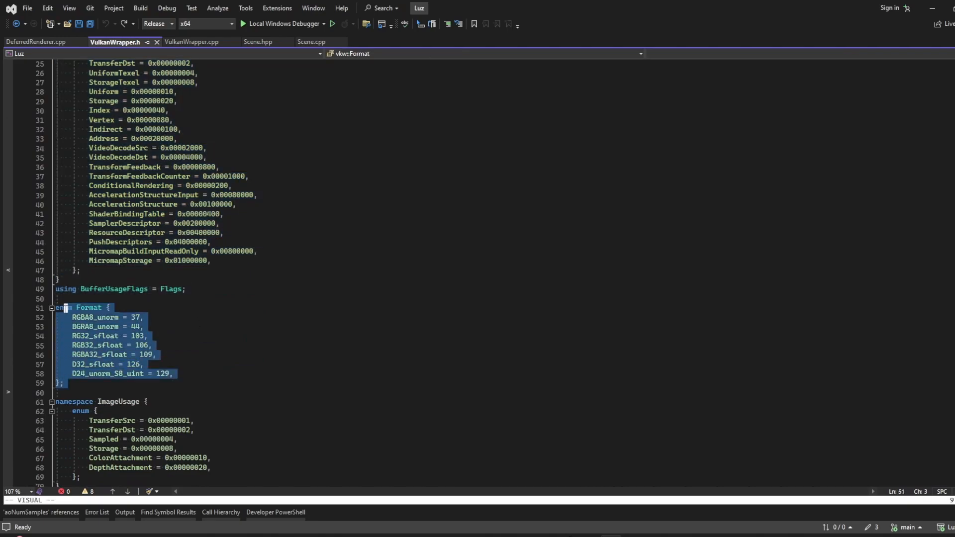
{"action": "scroll", "scroll_direction": "down", "scroll_amount": 3}
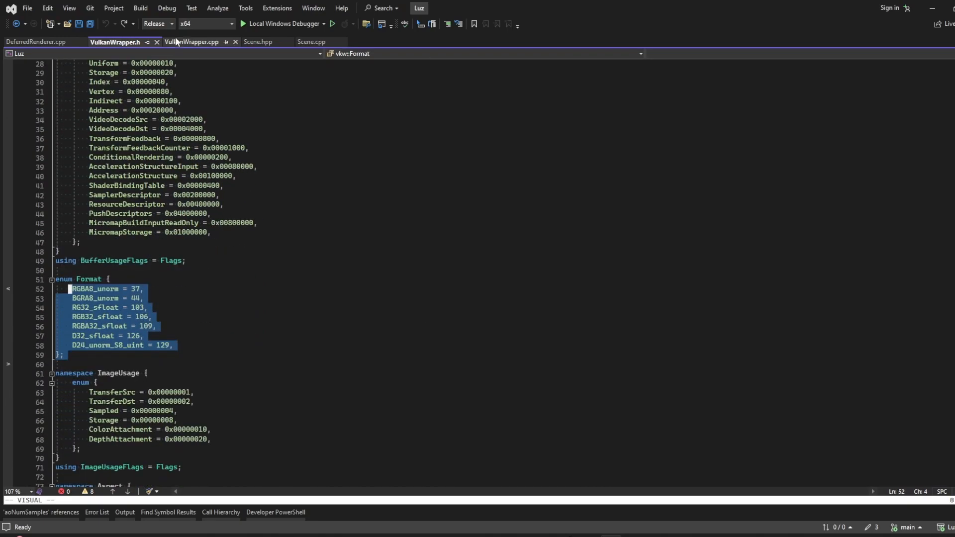
{"action": "scroll", "scroll_direction": "down", "scroll_amount": 3}
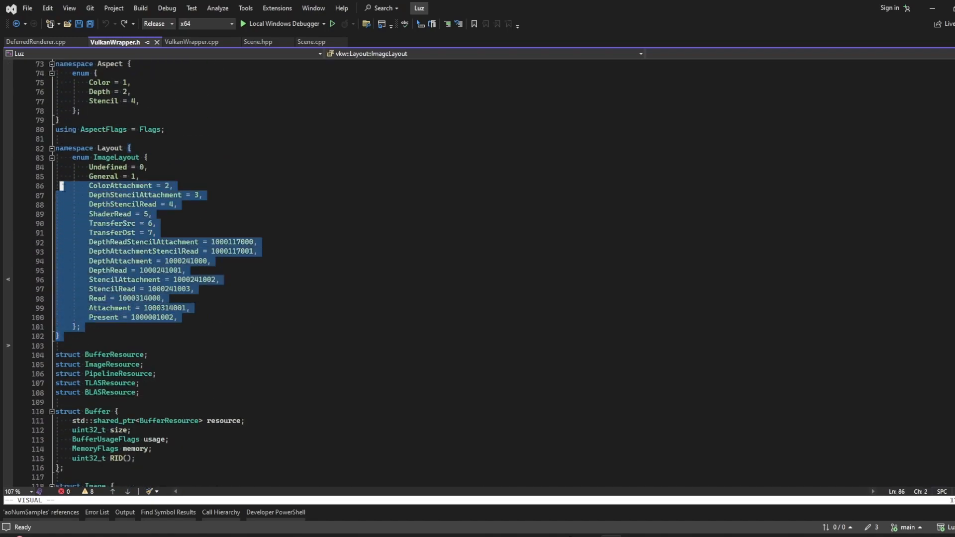
{"action": "scroll", "scroll_direction": "down", "scroll_amount": 3}
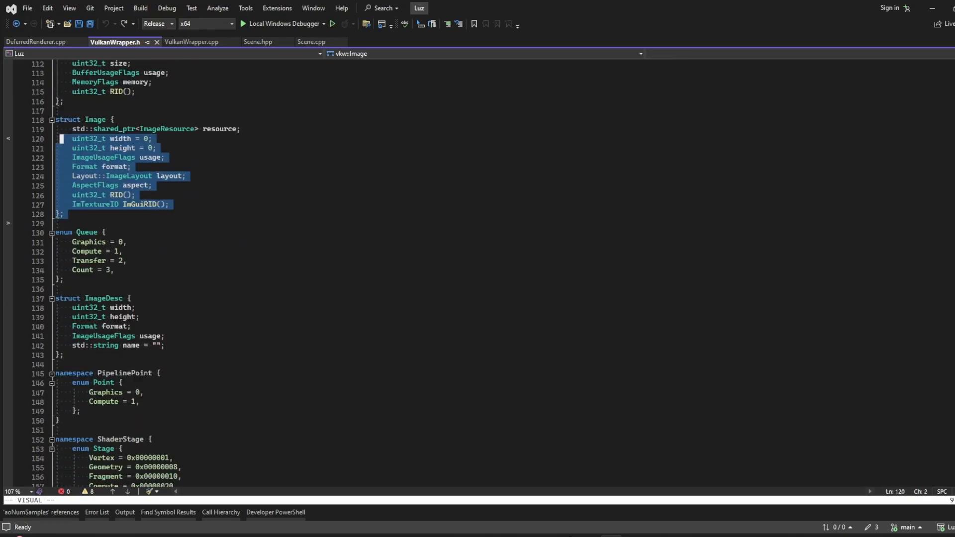
{"action": "scroll", "scroll_direction": "down", "scroll_amount": 3}
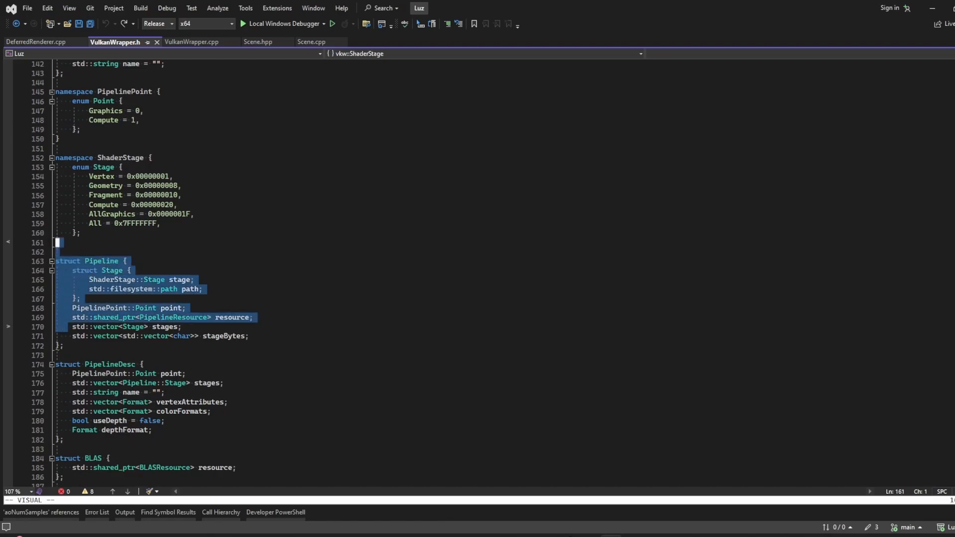
{"action": "scroll", "scroll_direction": "down", "scroll_amount": 3}
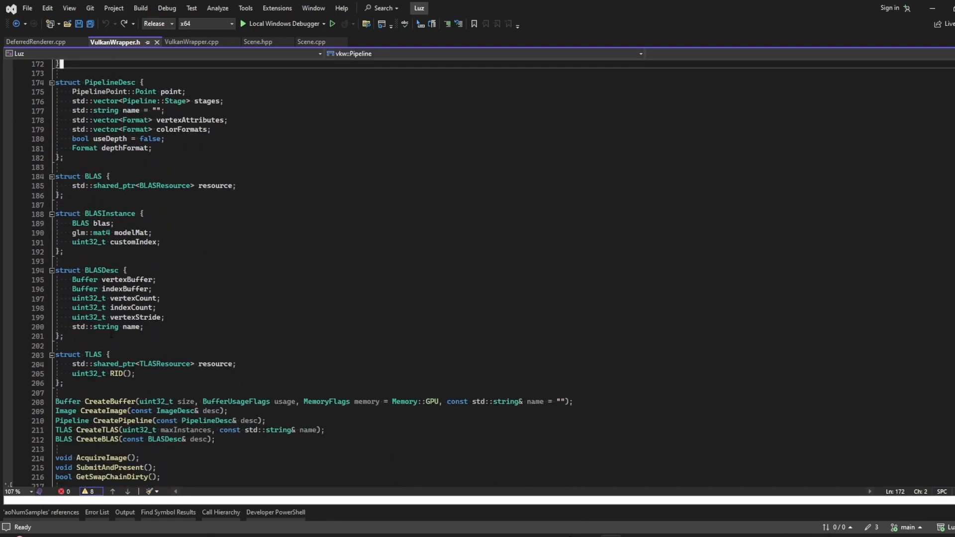
{"action": "left_click", "coordinate": [124, 270]}
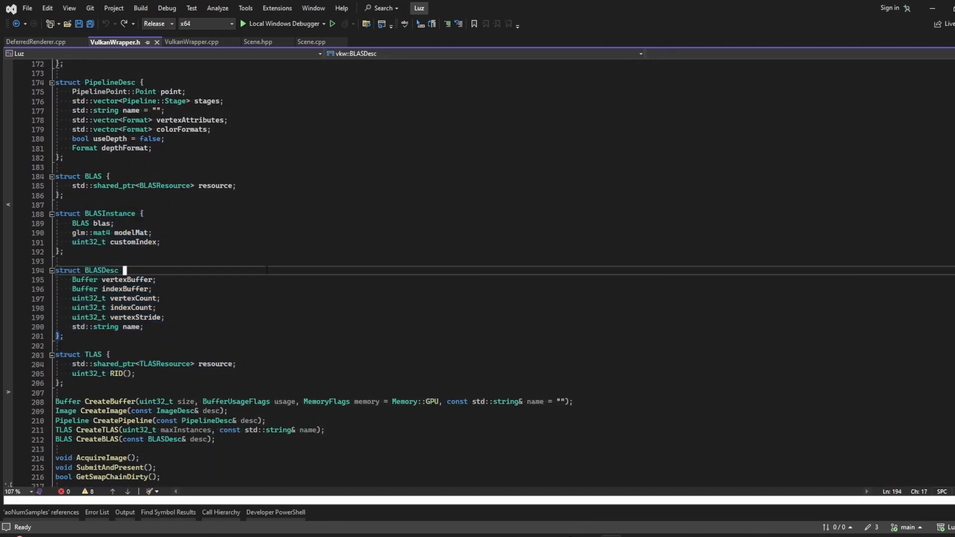
{"action": "scroll", "scroll_direction": "down", "scroll_amount": 3}
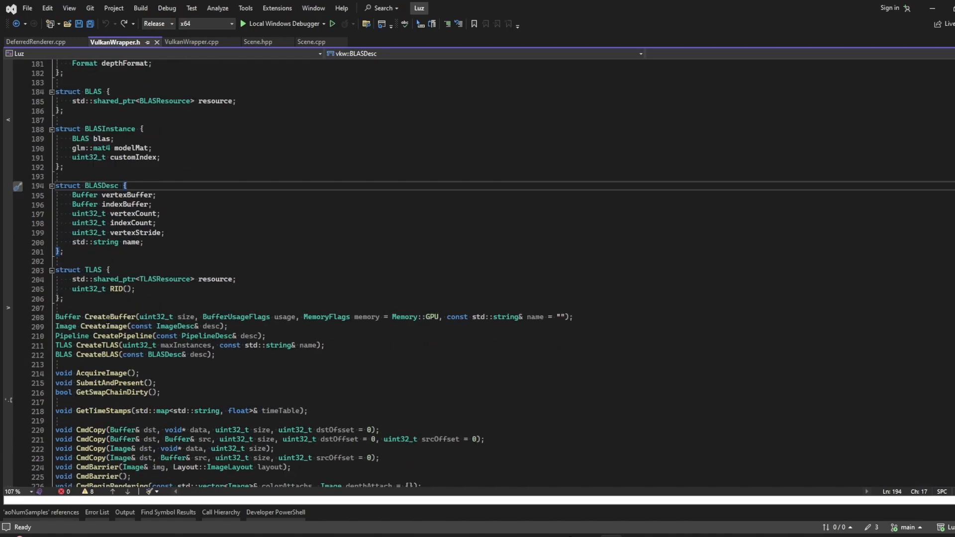
{"action": "left_click", "coordinate": [108, 232]}
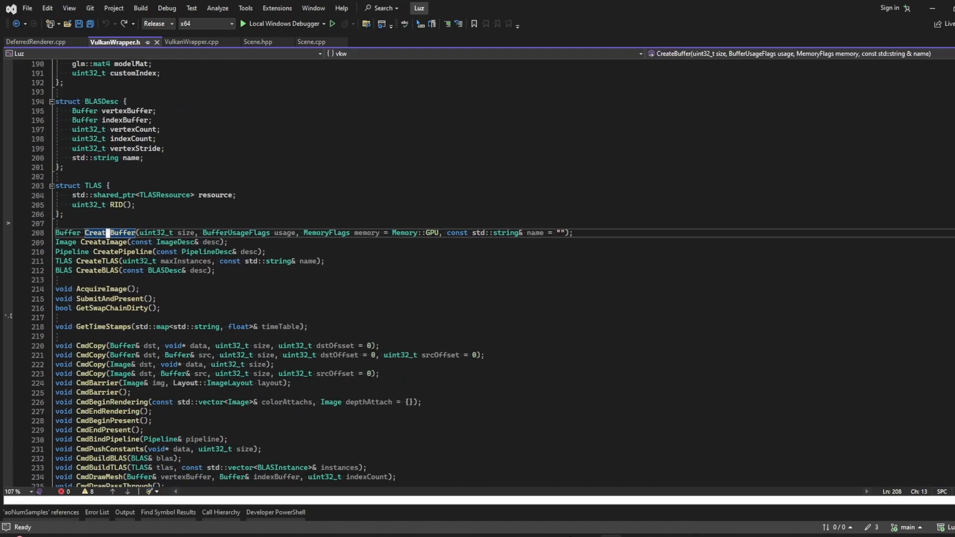
{"action": "scroll", "scroll_direction": "down", "scroll_amount": 3}
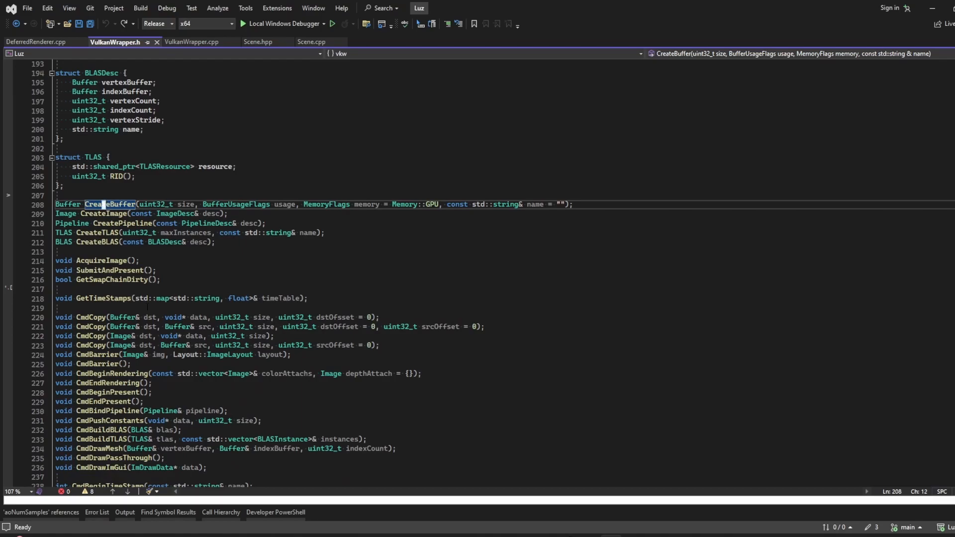
{"action": "scroll", "scroll_direction": "down", "scroll_amount": 3}
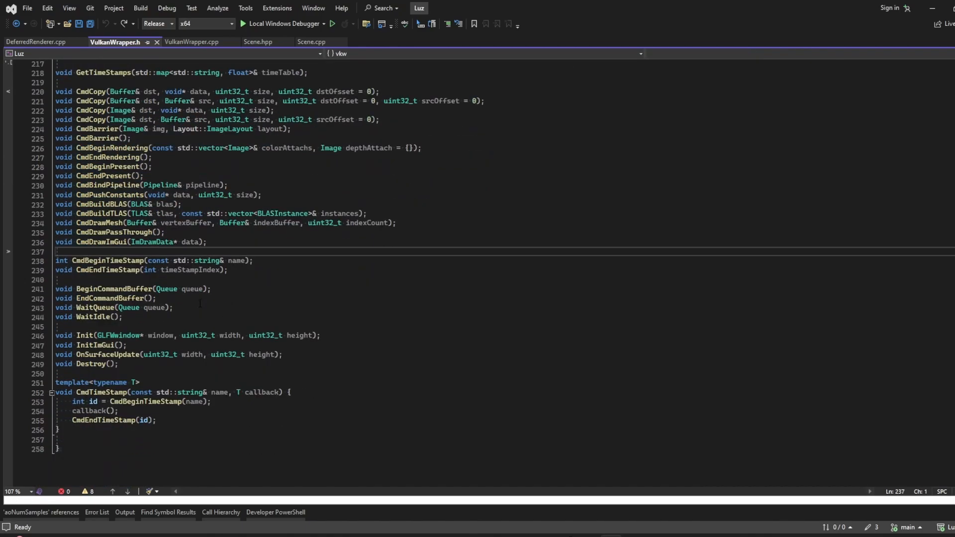
{"action": "left_click", "coordinate": [36, 42]}
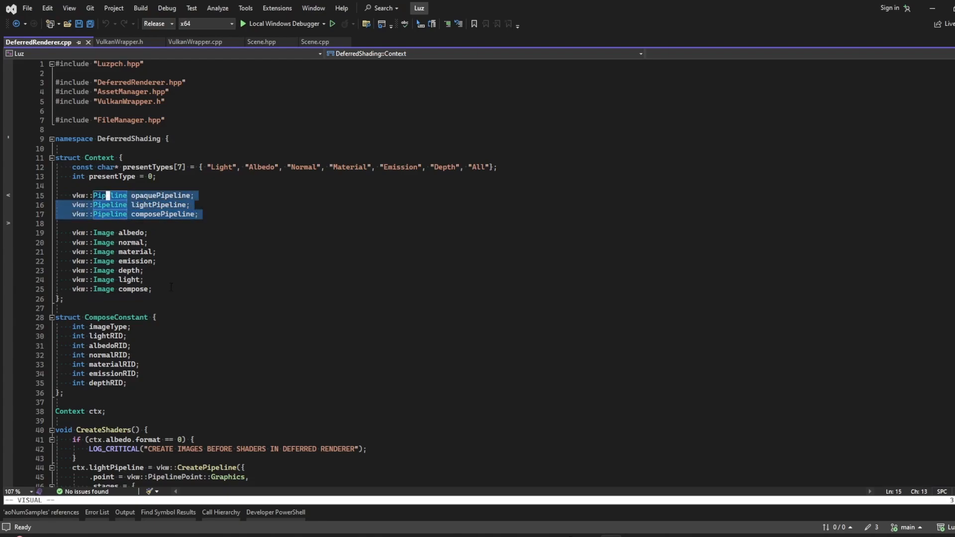
{"action": "scroll", "scroll_direction": "down", "scroll_amount": 3}
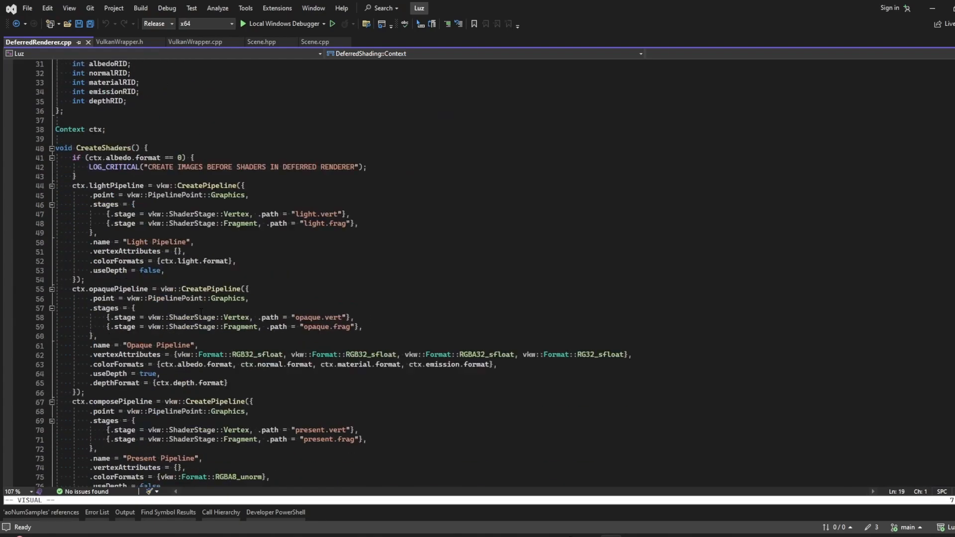
{"action": "scroll", "scroll_direction": "down", "scroll_amount": 3}
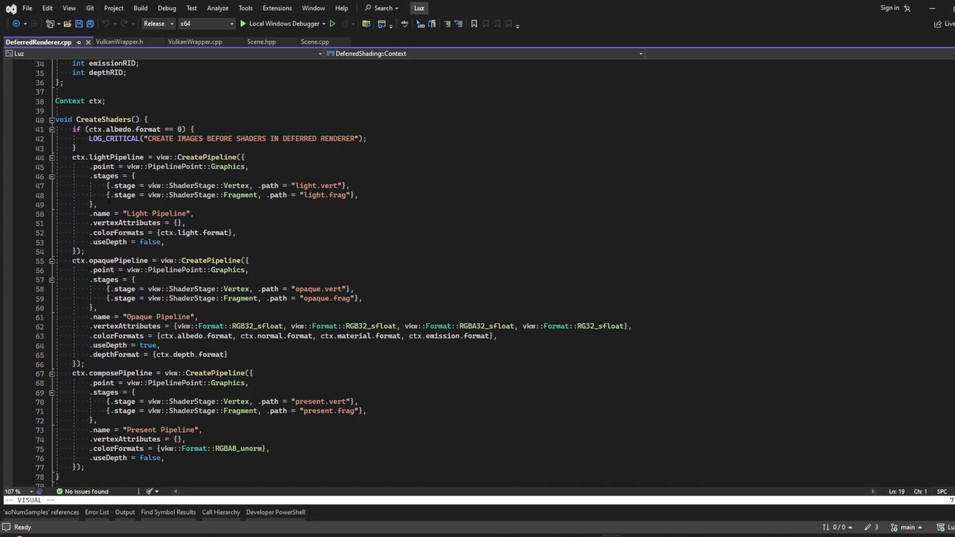
{"action": "scroll", "scroll_direction": "down", "scroll_amount": 3}
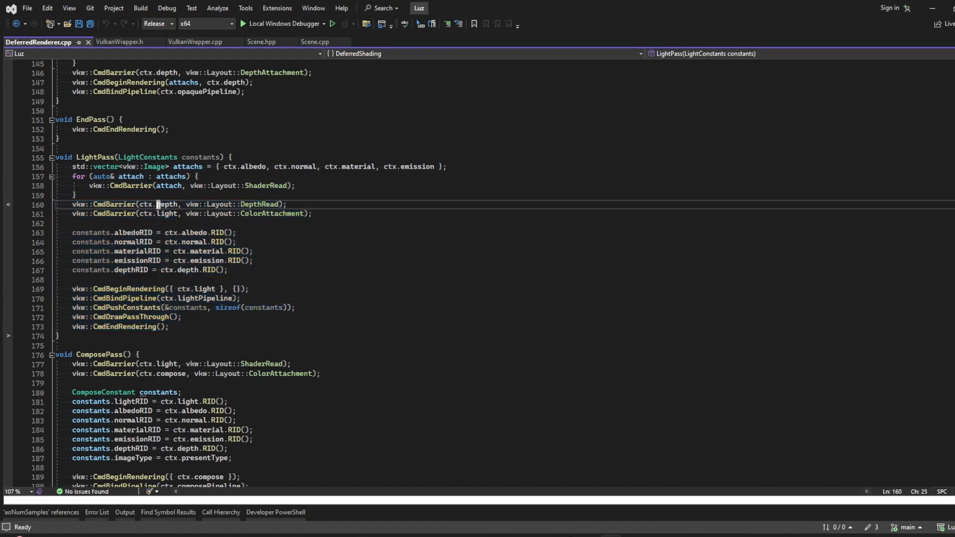
{"action": "double_click", "coordinate": [166, 204]}
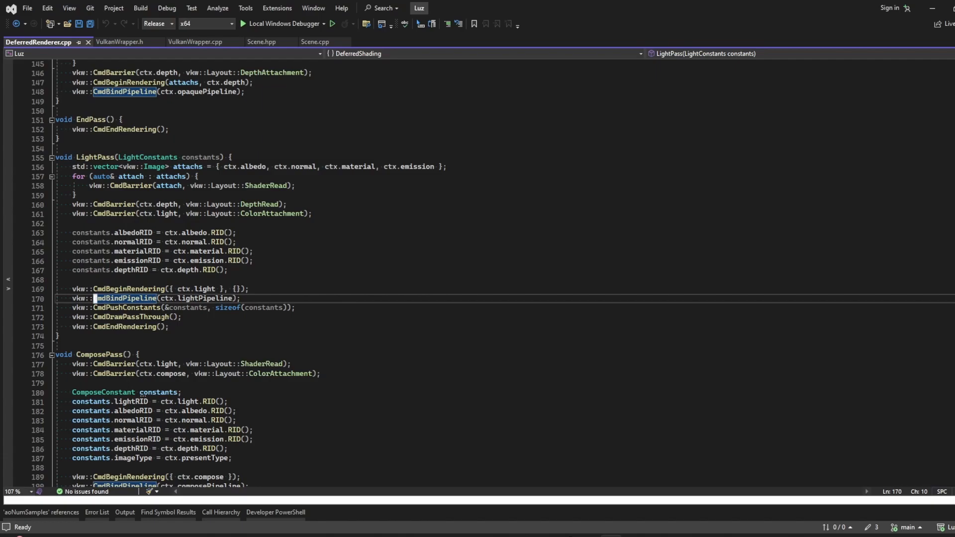
{"action": "scroll", "scroll_direction": "down", "scroll_amount": 3}
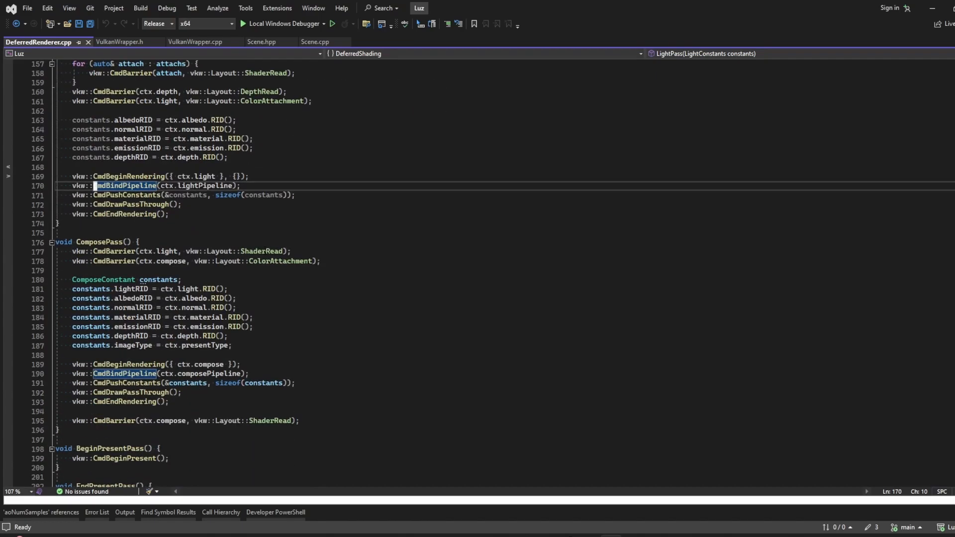
{"action": "scroll", "scroll_direction": "down", "scroll_amount": 3}
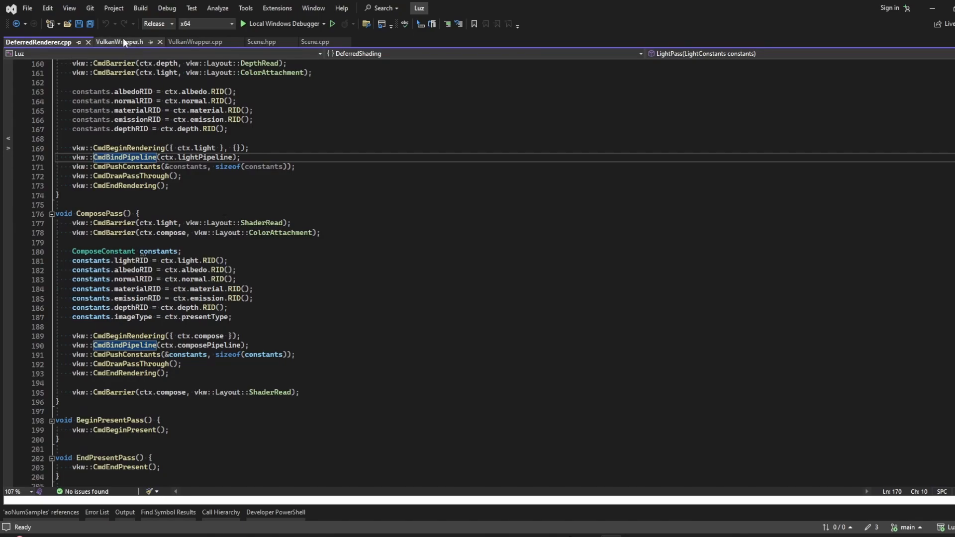
Switch to VulkanWrapper.h and scroll through its pipeline, layout, Buffer and Image structs.
{"action": "left_click", "coordinate": [119, 42]}
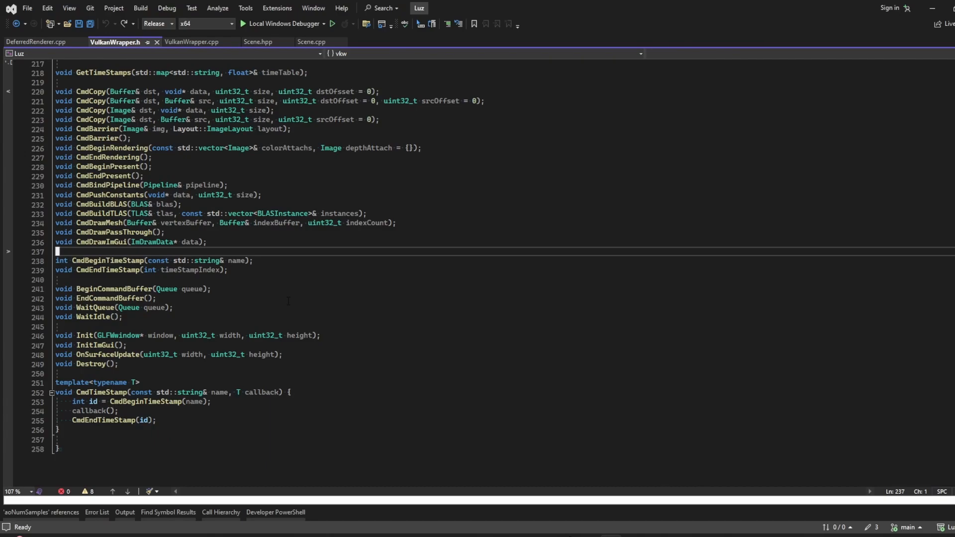
{"action": "scroll", "scroll_direction": "up", "scroll_amount": 3}
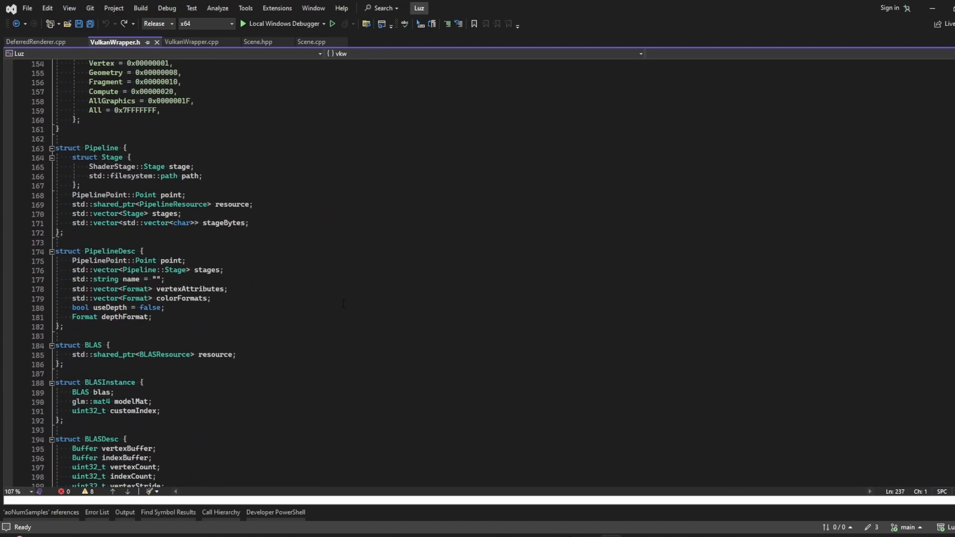
{"action": "scroll", "scroll_direction": "up", "scroll_amount": 3}
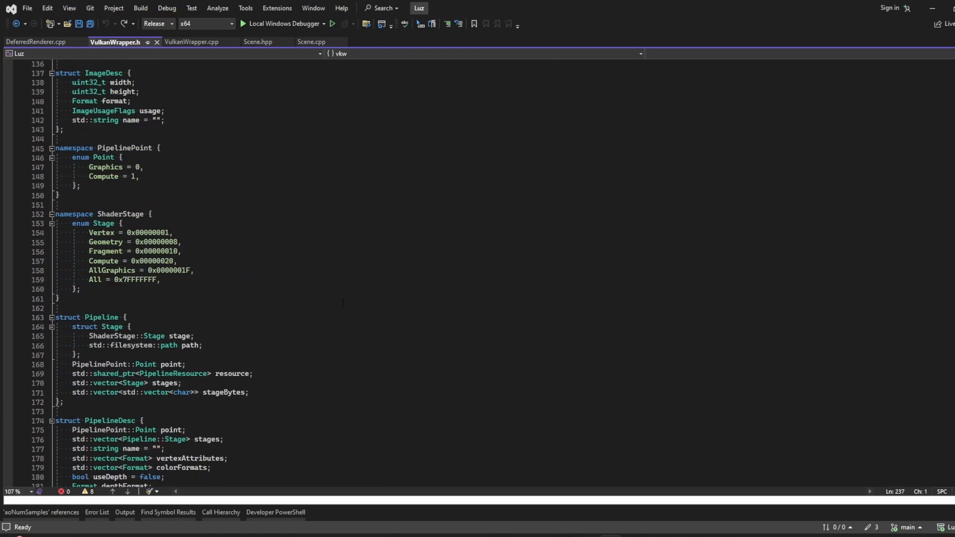
{"action": "scroll", "scroll_direction": "up", "scroll_amount": 3}
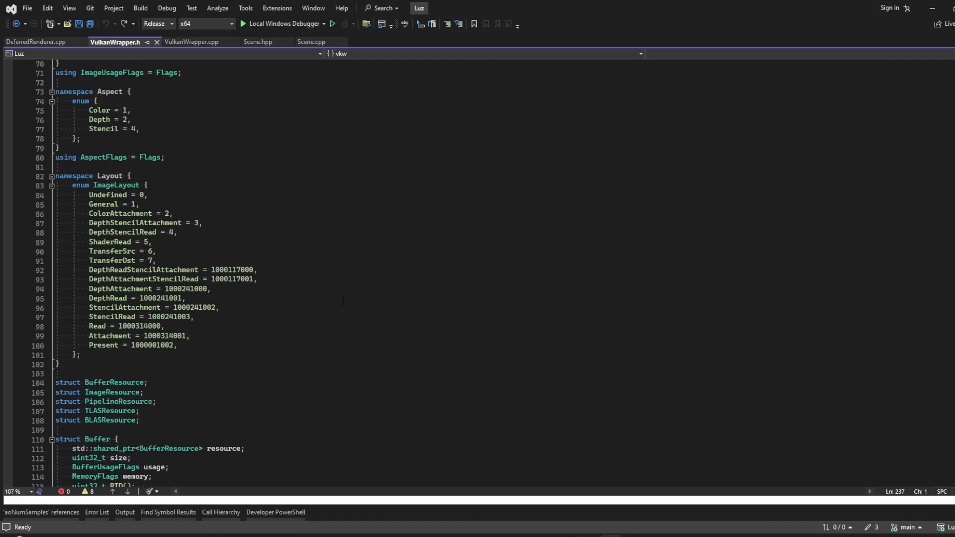
{"action": "scroll", "scroll_direction": "down", "scroll_amount": 3}
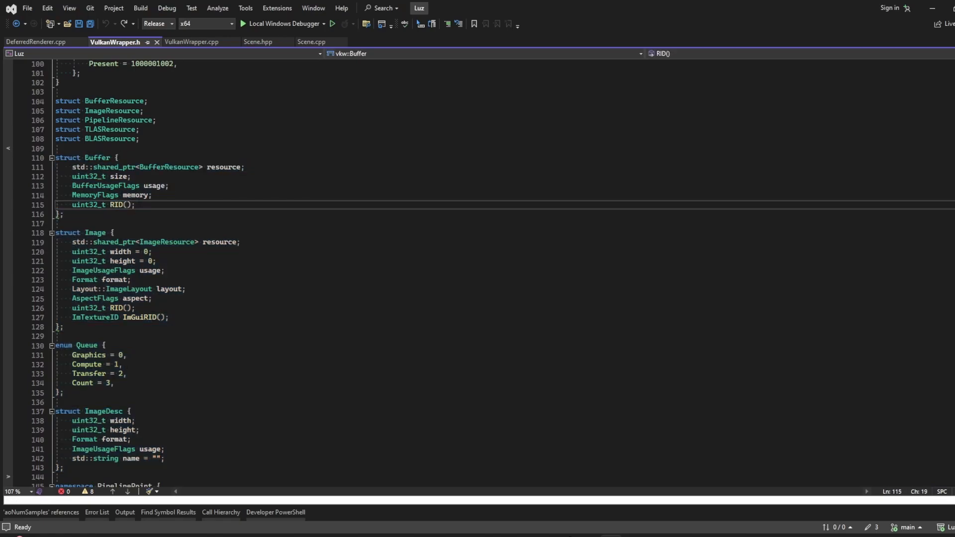
{"action": "scroll", "scroll_direction": "down", "scroll_amount": 3}
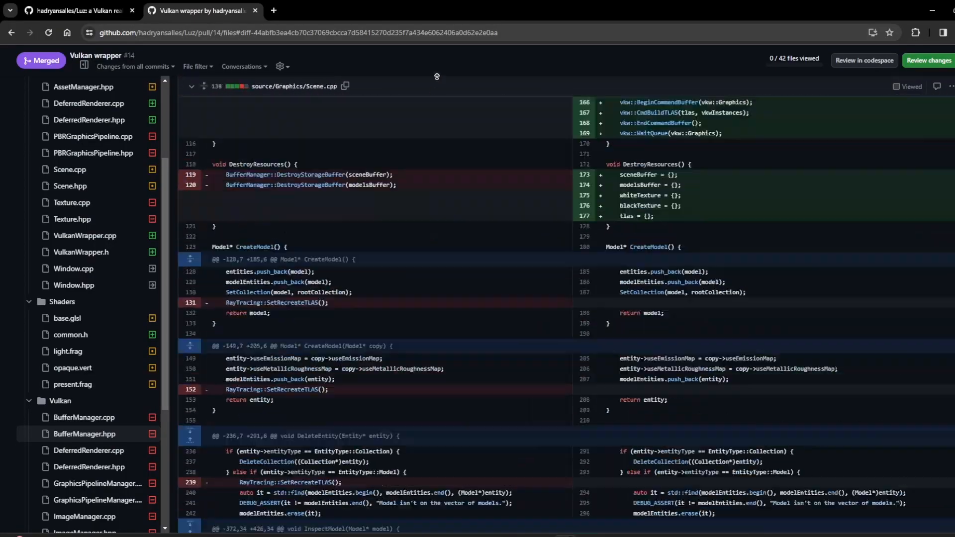
Scroll pull request #14's conversation through its commits to the merge and branch deletion.
{"action": "scroll", "scroll_direction": "up", "scroll_amount": 3}
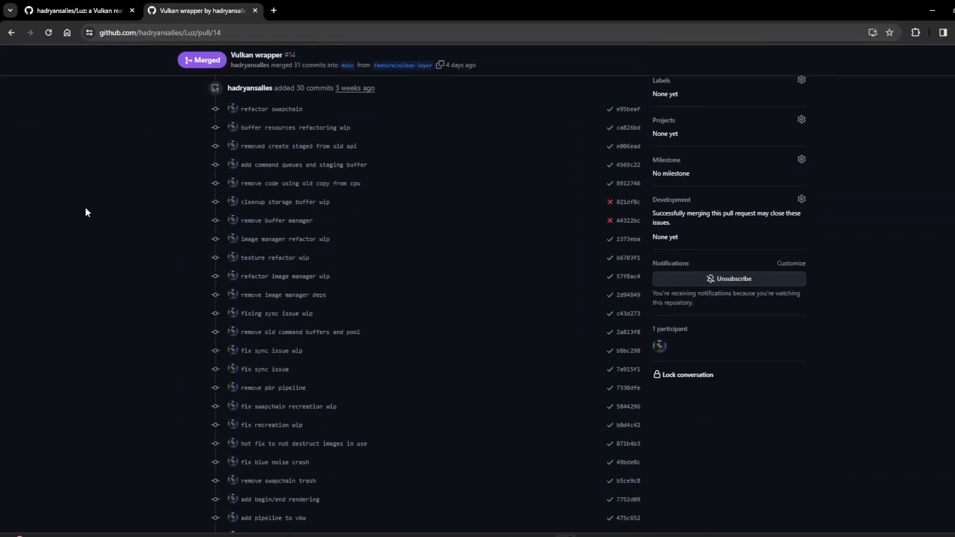
{"action": "scroll", "scroll_direction": "down", "scroll_amount": 3}
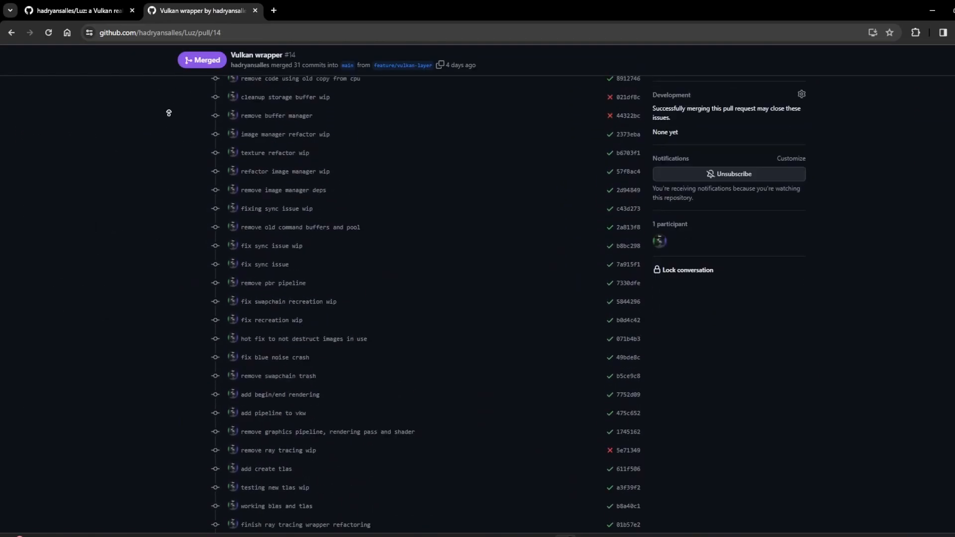
{"action": "scroll", "scroll_direction": "up", "scroll_amount": 3}
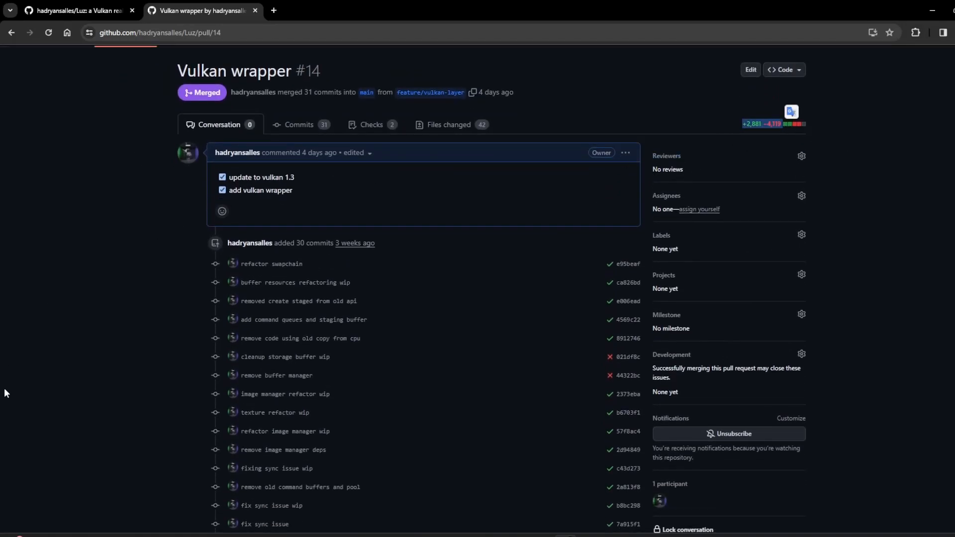
{"action": "scroll", "scroll_direction": "down", "scroll_amount": 3}
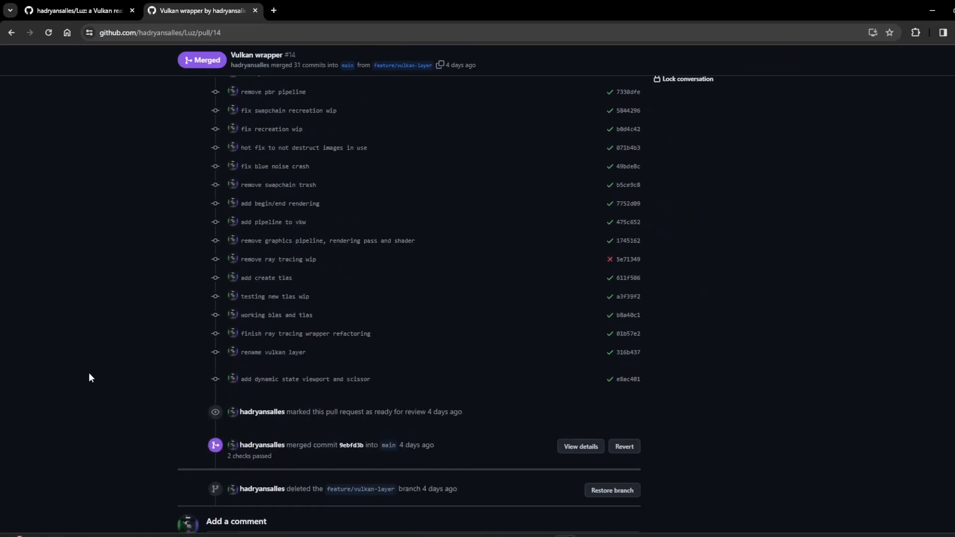
{"action": "scroll", "scroll_direction": "up", "scroll_amount": 3}
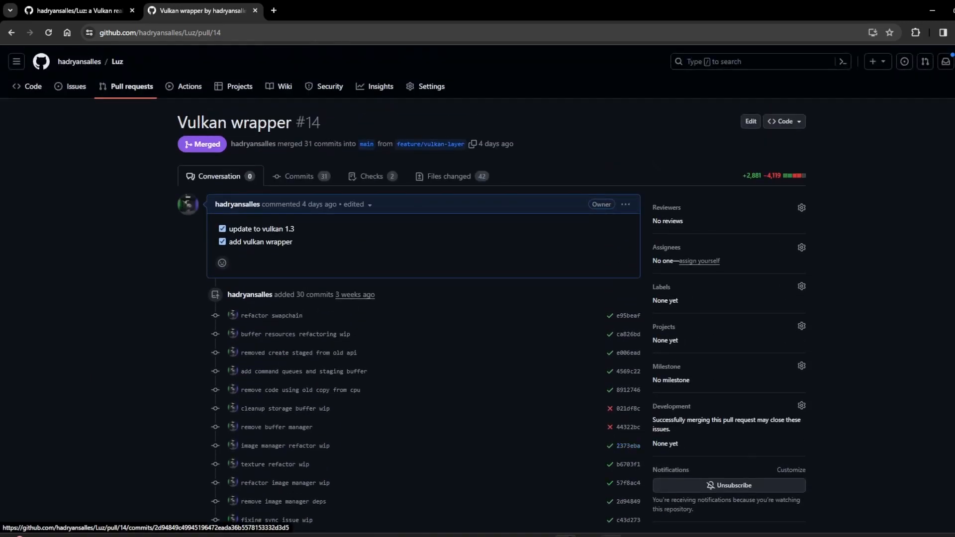
{"action": "mouse_move", "coordinate": [128, 283]}
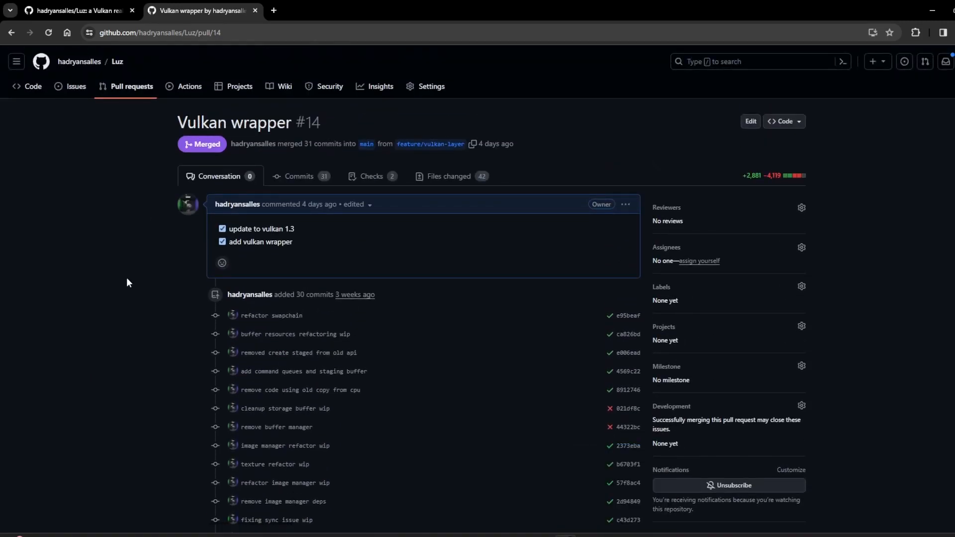
{"action": "mouse_move", "coordinate": [253, 191]}
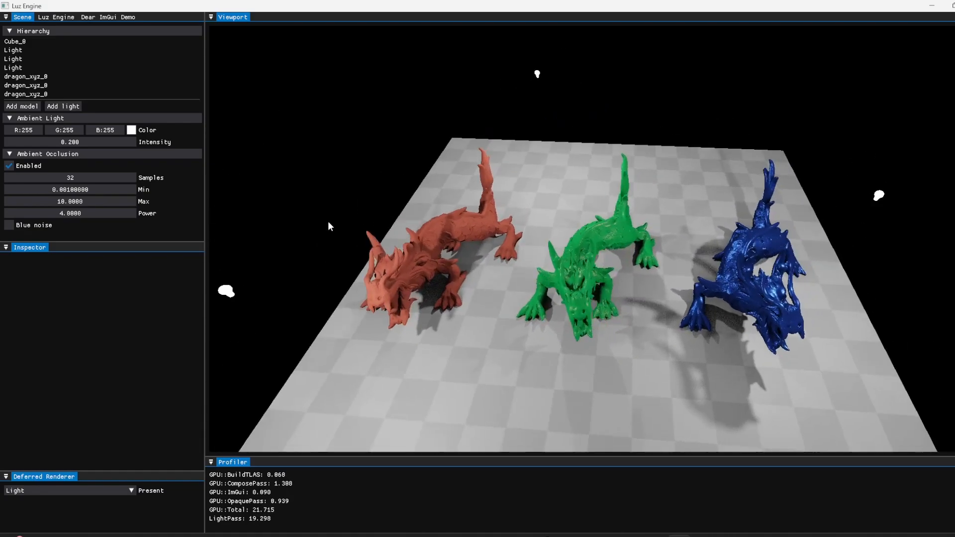
Select the green dragon in the viewport and expand its Material Color values.
{"action": "left_click", "coordinate": [600, 244]}
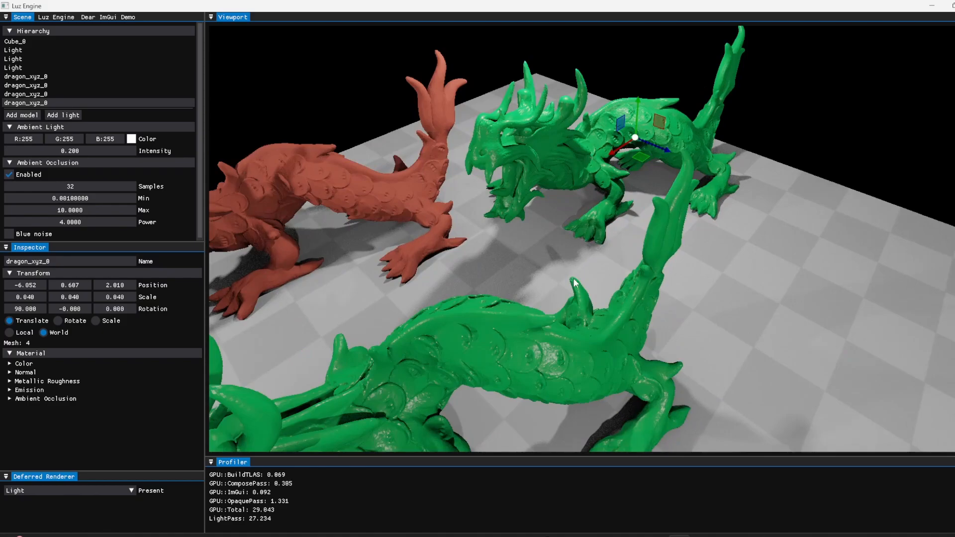
{"action": "left_click", "coordinate": [24, 363]}
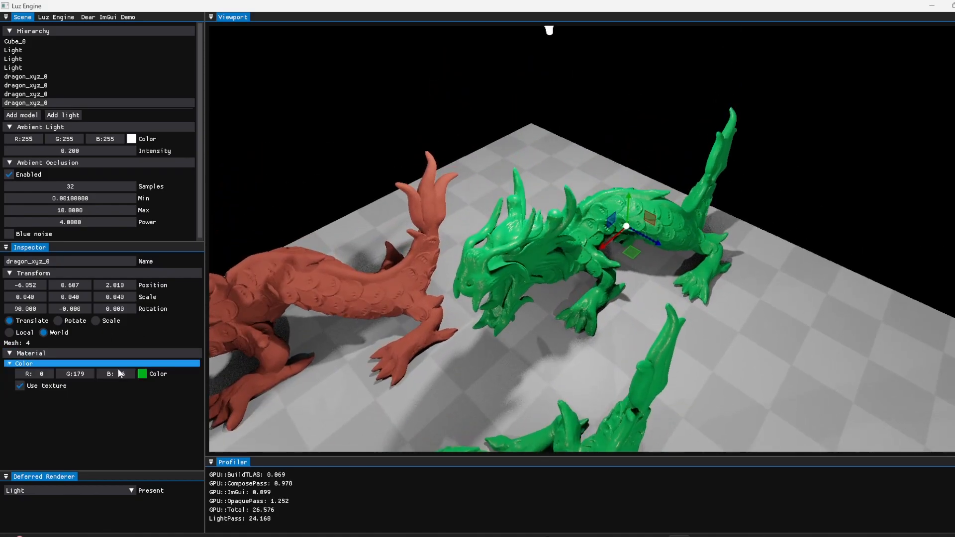
{"action": "left_click", "coordinate": [141, 373]}
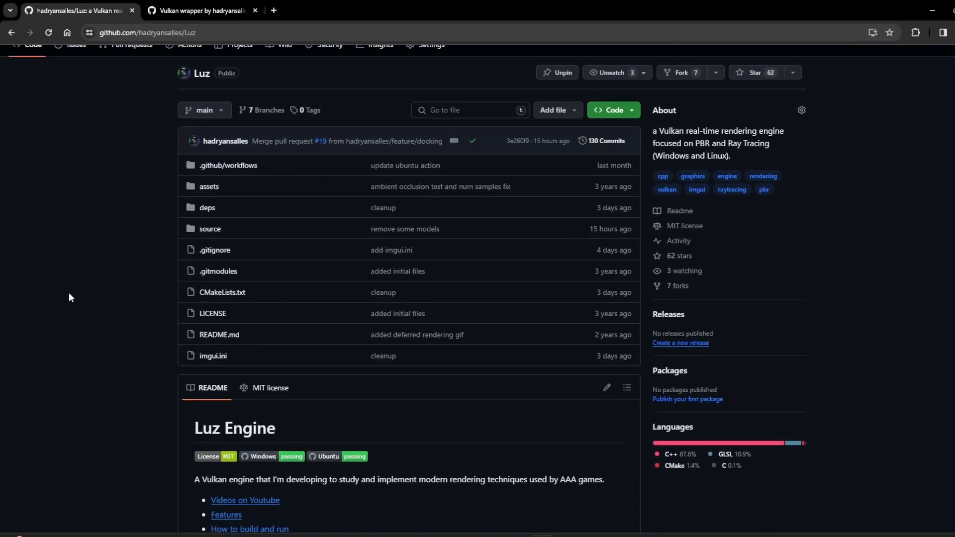
{"action": "scroll", "scroll_direction": "down", "scroll_amount": 3}
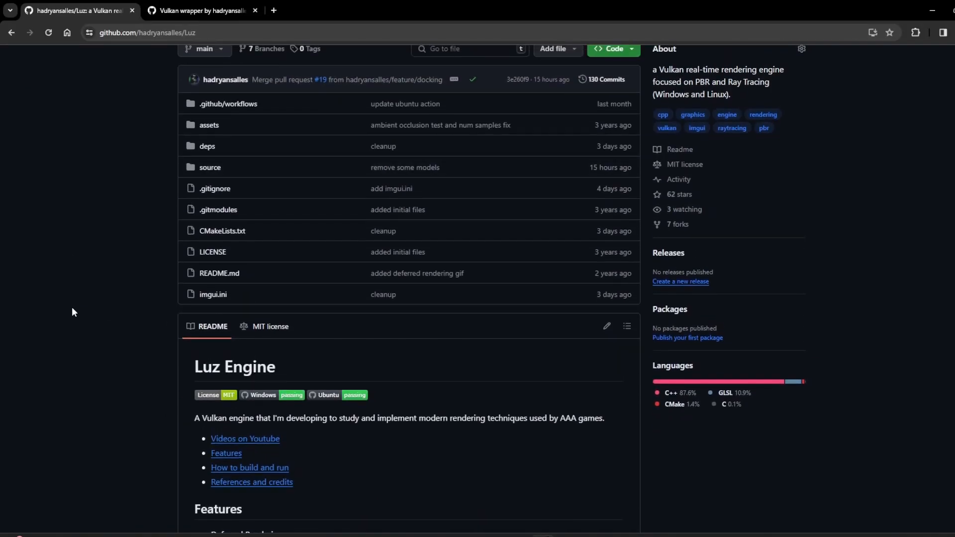
{"action": "scroll", "scroll_direction": "down", "scroll_amount": 3}
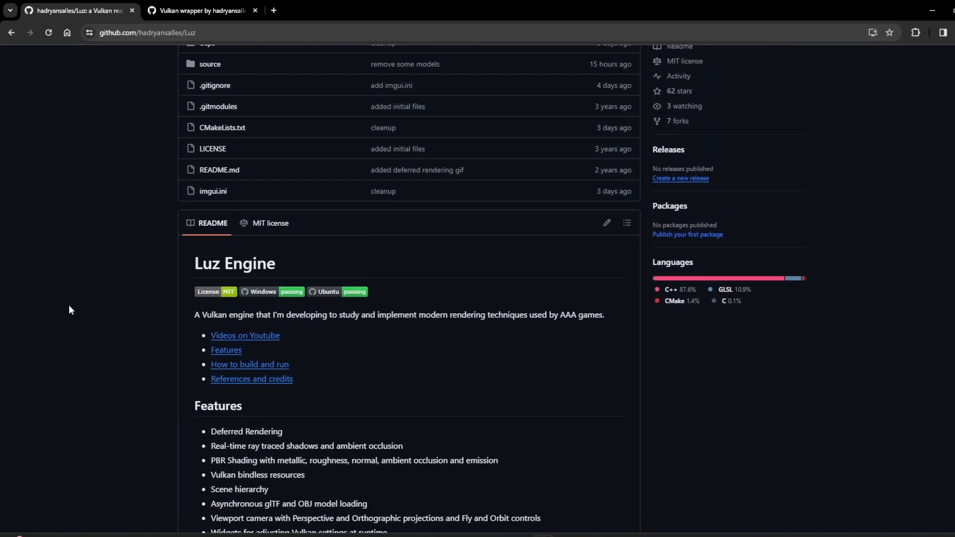
{"action": "scroll", "scroll_direction": "down", "scroll_amount": 3}
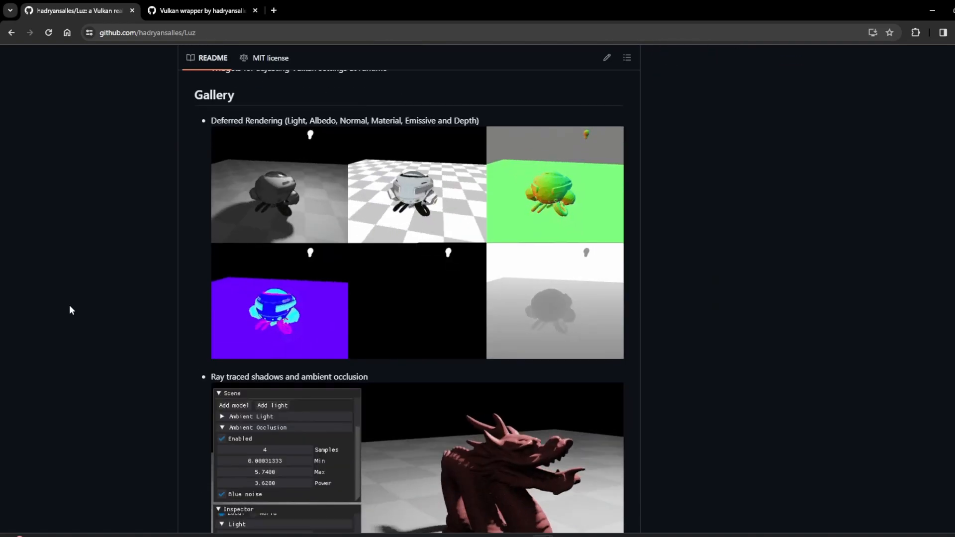
{"action": "scroll", "scroll_direction": "down", "scroll_amount": 3}
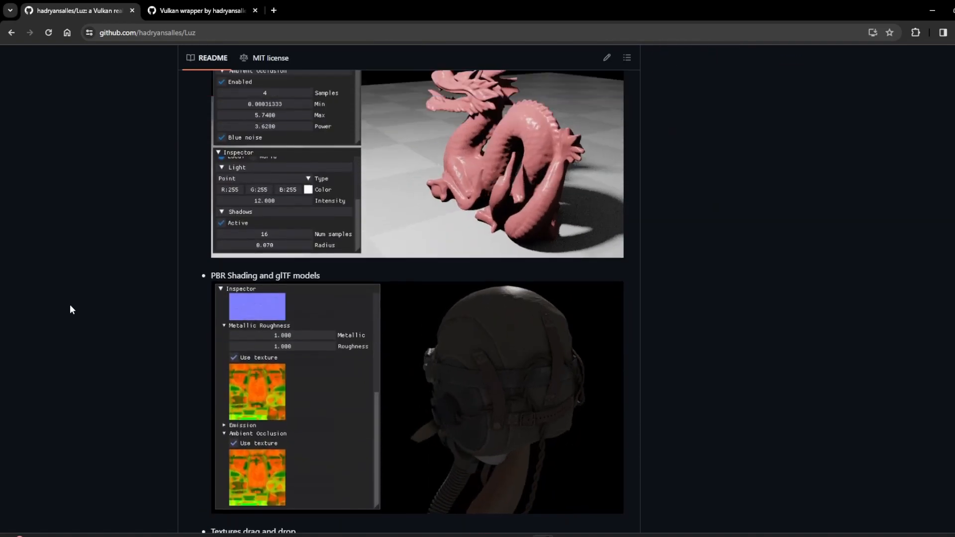
{"action": "scroll", "scroll_direction": "up", "scroll_amount": 3}
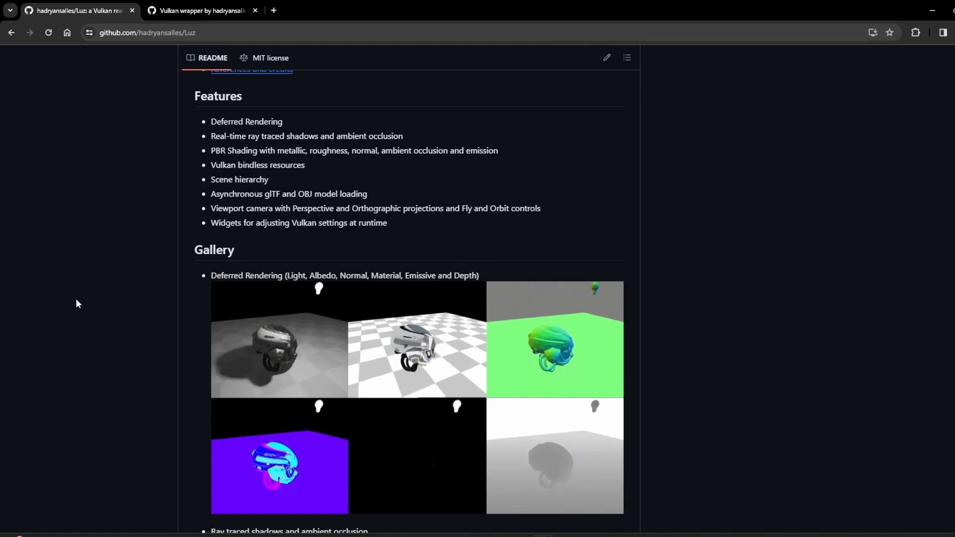
{"action": "scroll", "scroll_direction": "up", "scroll_amount": 3}
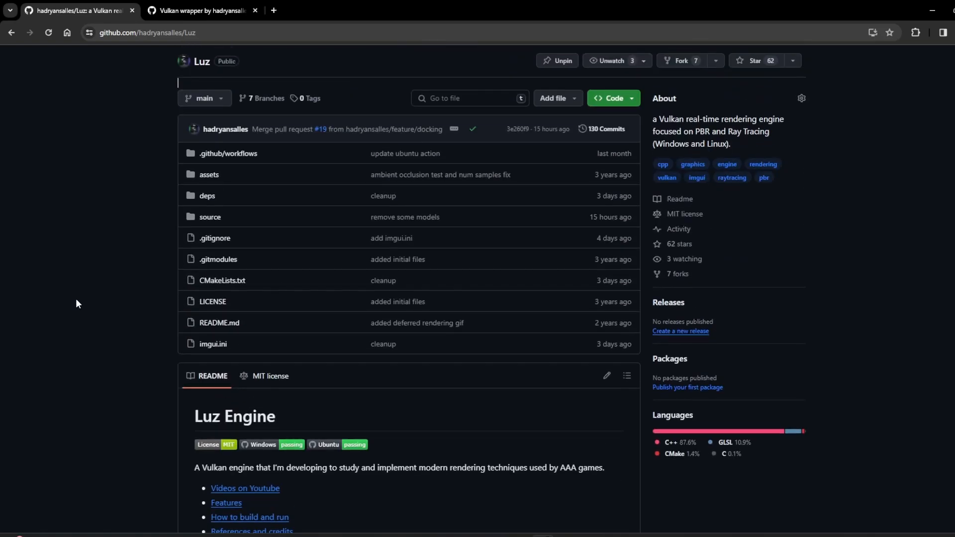
{"action": "left_click", "coordinate": [48, 32]}
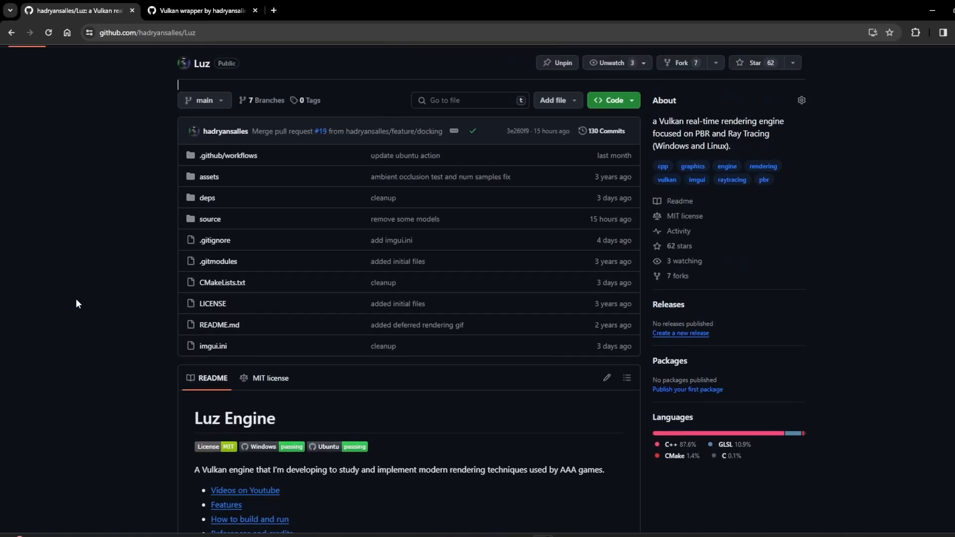